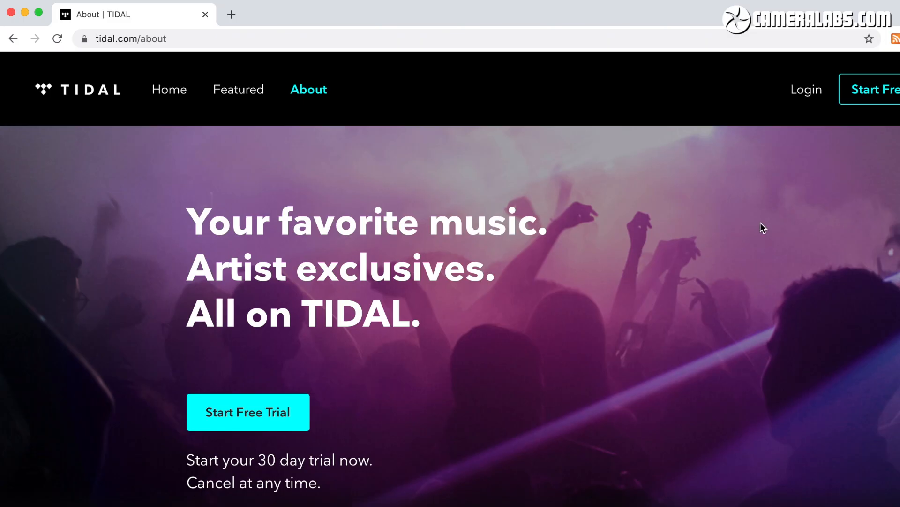
Scroll the TIDAL About and Masters pages down to the Masters Albums and Playlists.
scroll(down, 3)
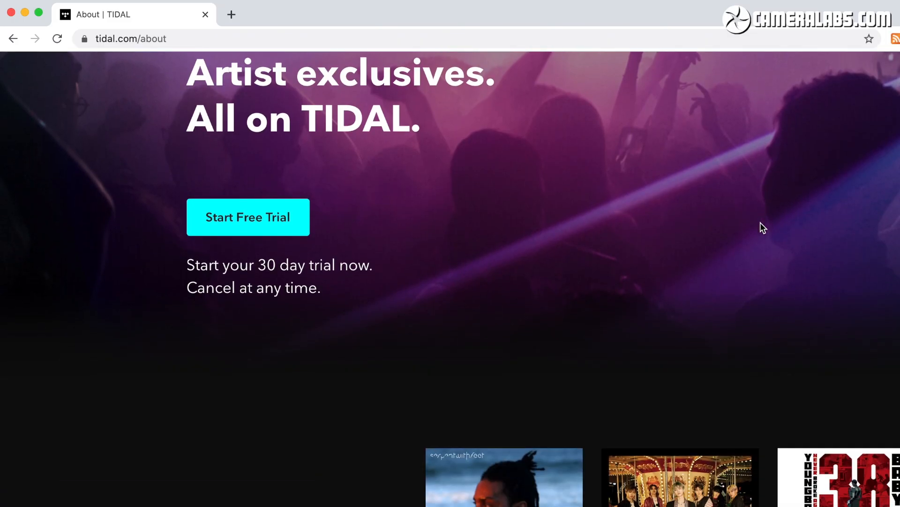
scroll(down, 3)
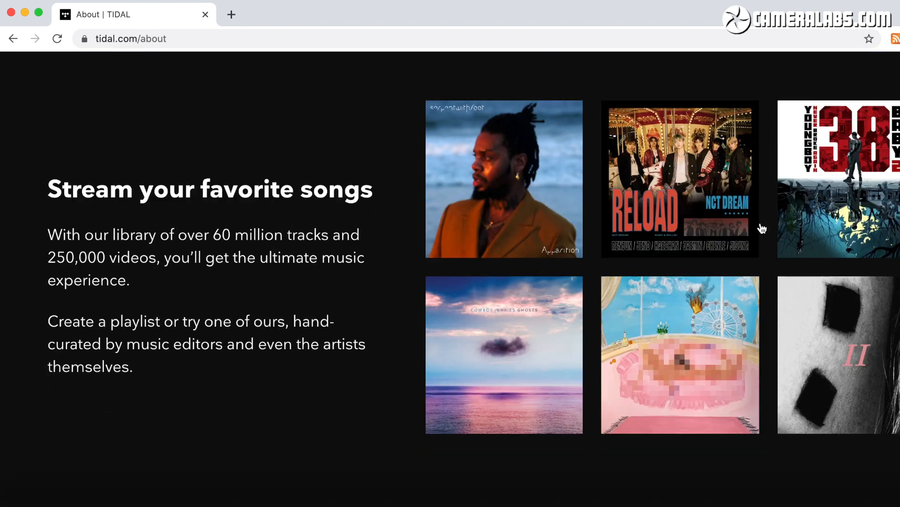
scroll(down, 3)
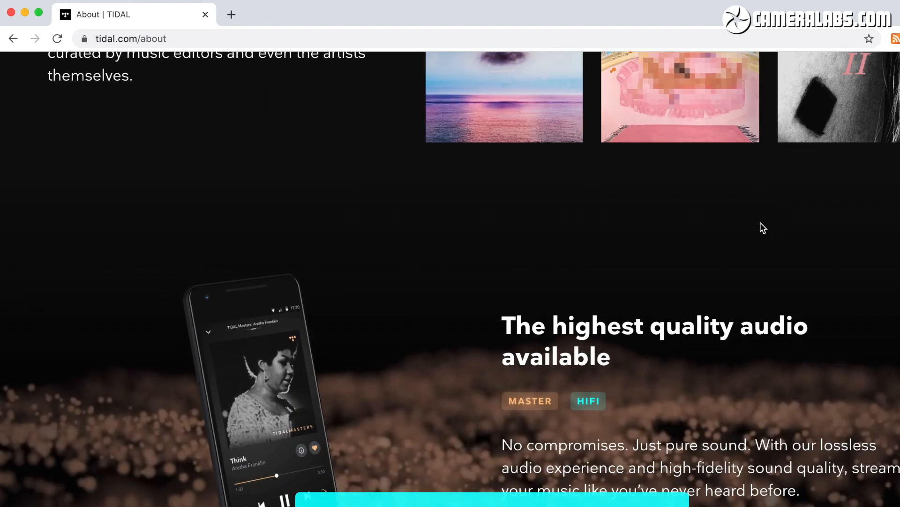
scroll(down, 3)
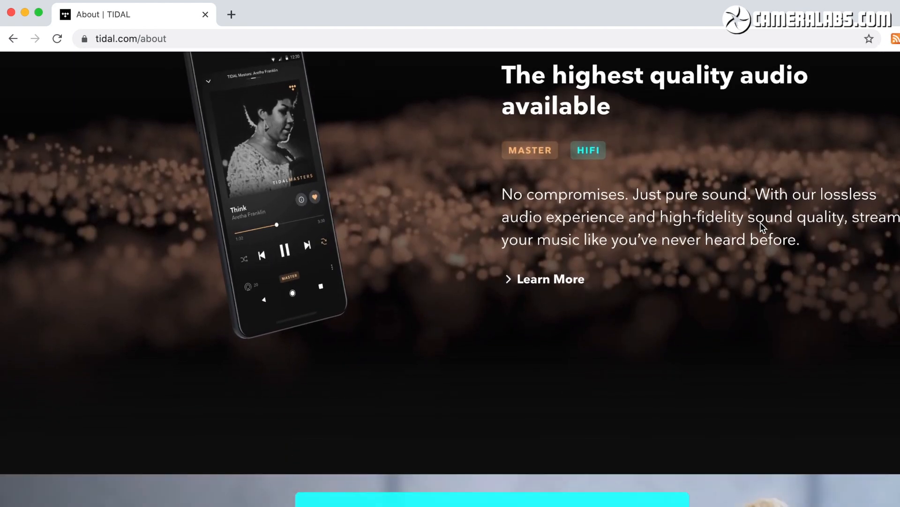
scroll(down, 3)
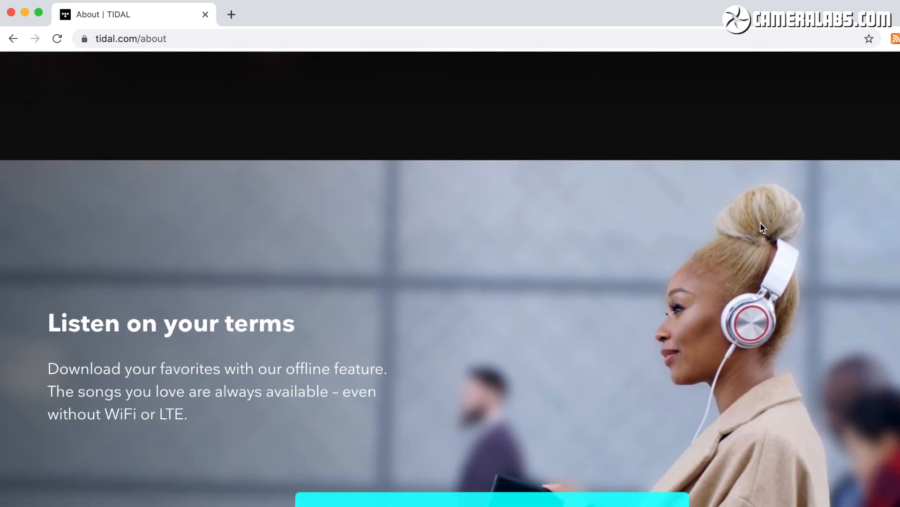
scroll(down, 3)
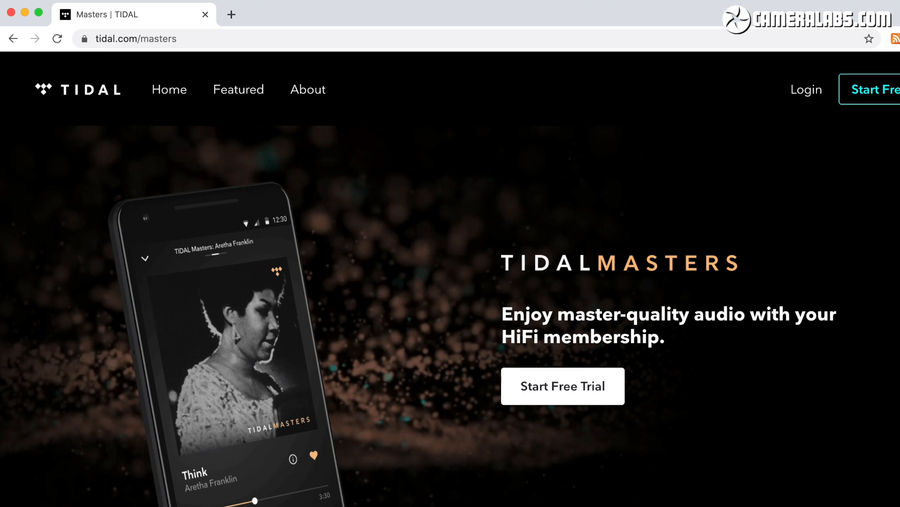
scroll(down, 3)
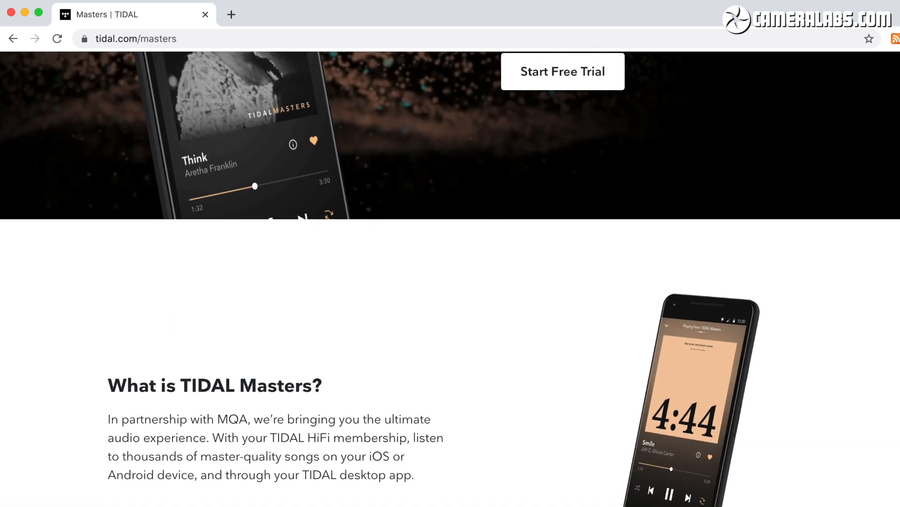
scroll(down, 3)
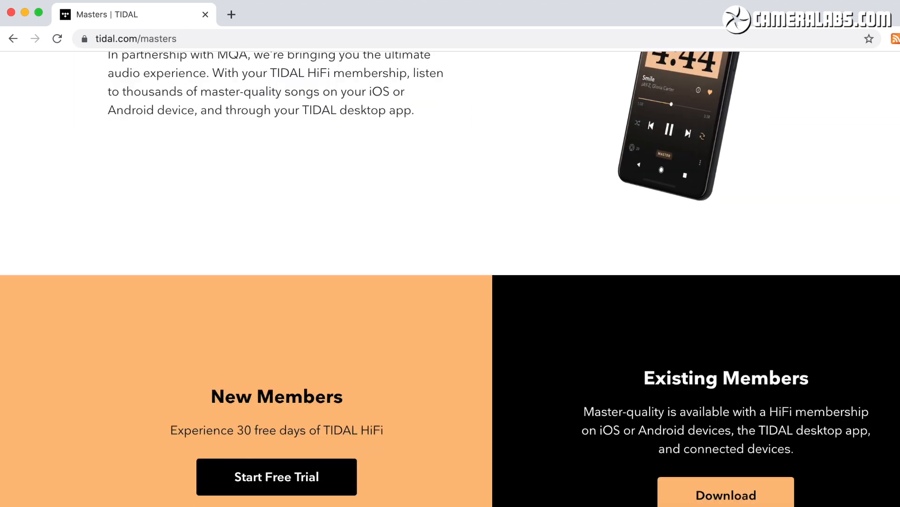
scroll(down, 3)
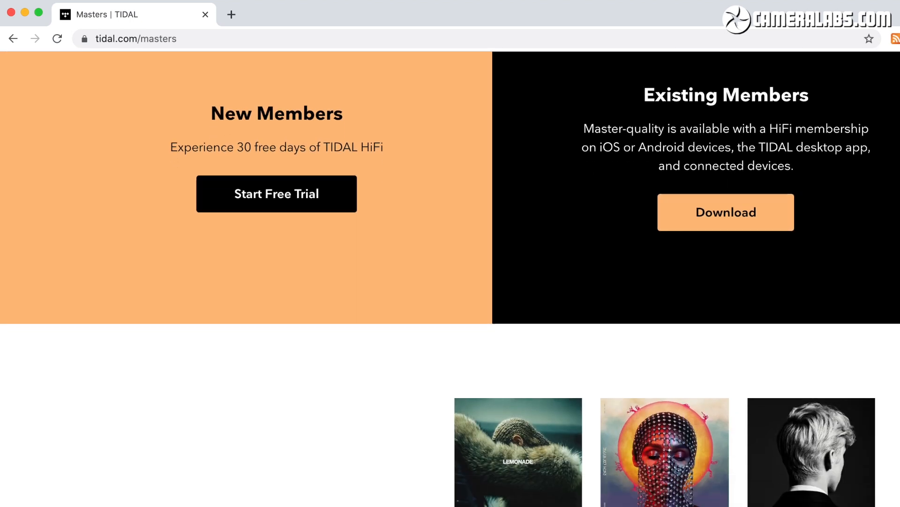
scroll(down, 3)
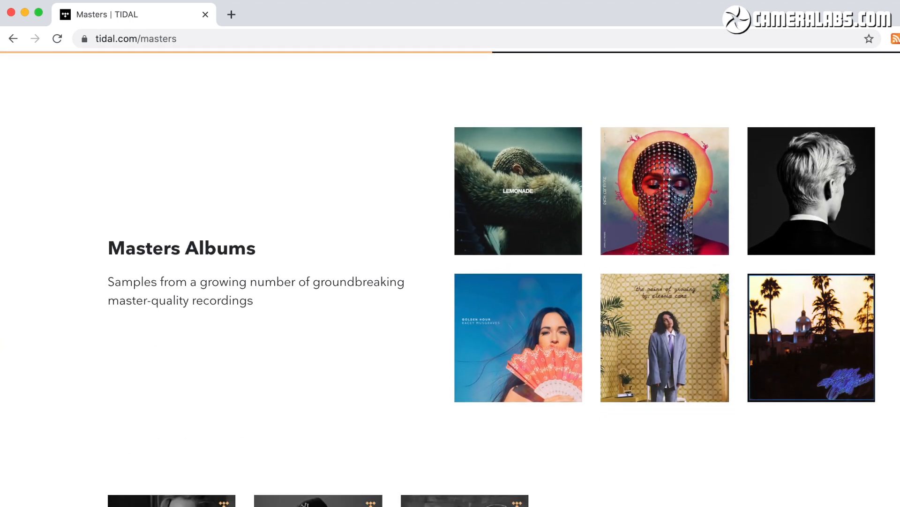
scroll(down, 3)
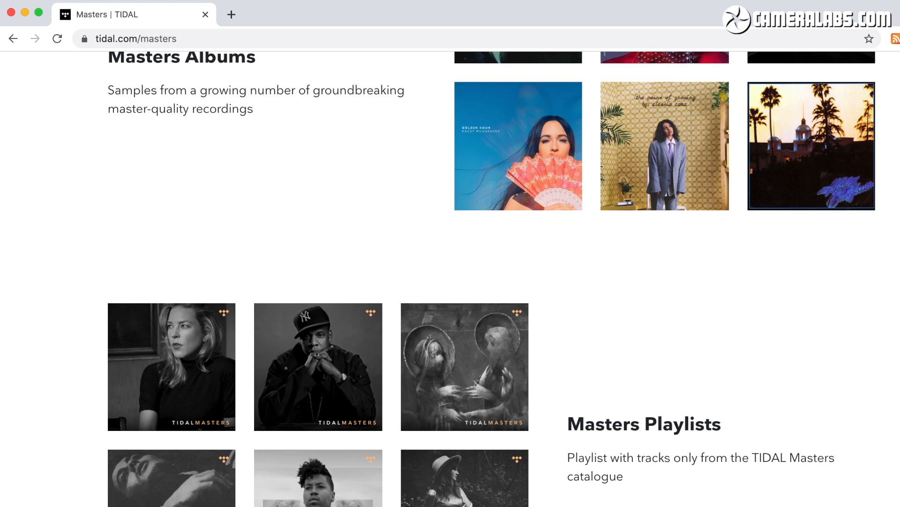
scroll(down, 3)
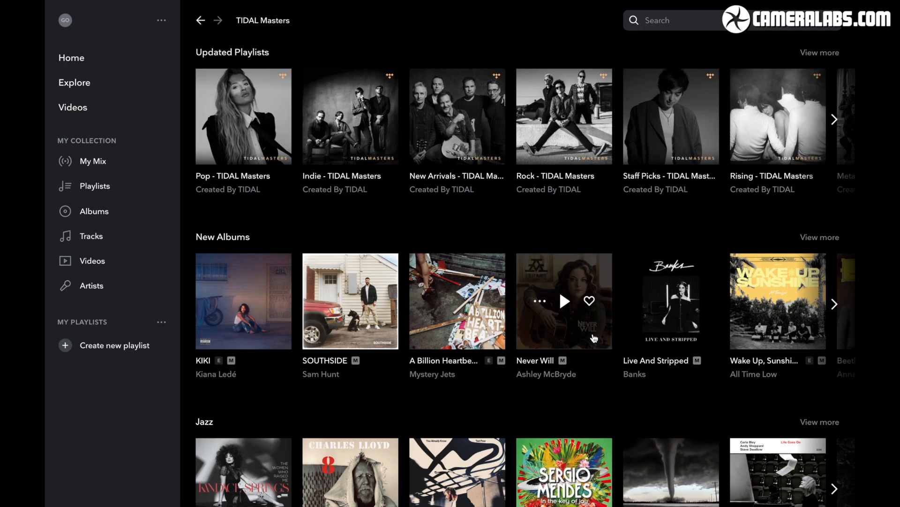
Advance the New Albums carousel to reveal PARTYMOBILE and Eleven Words.
scroll(down, 3)
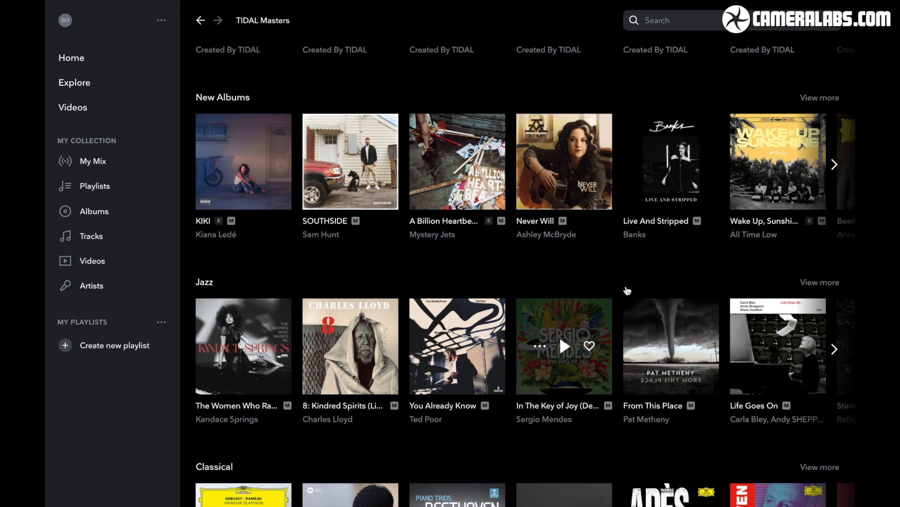
click(834, 165)
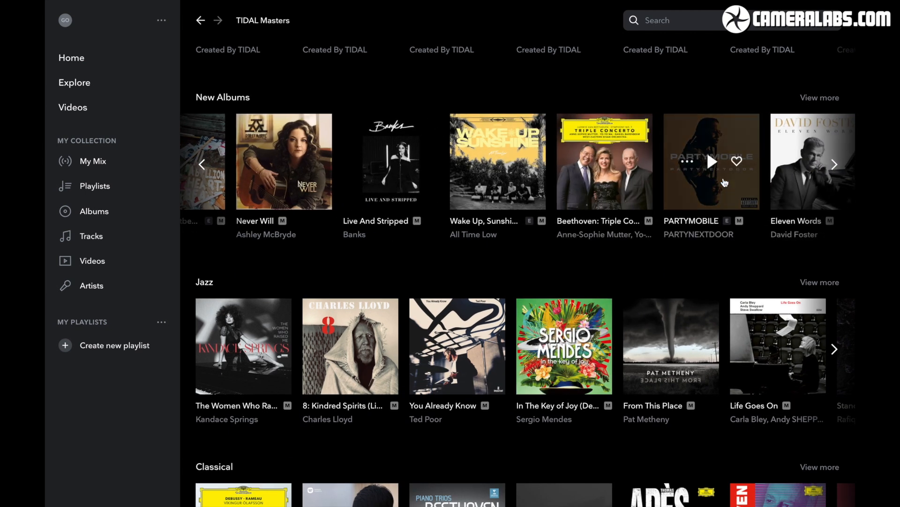
click(834, 163)
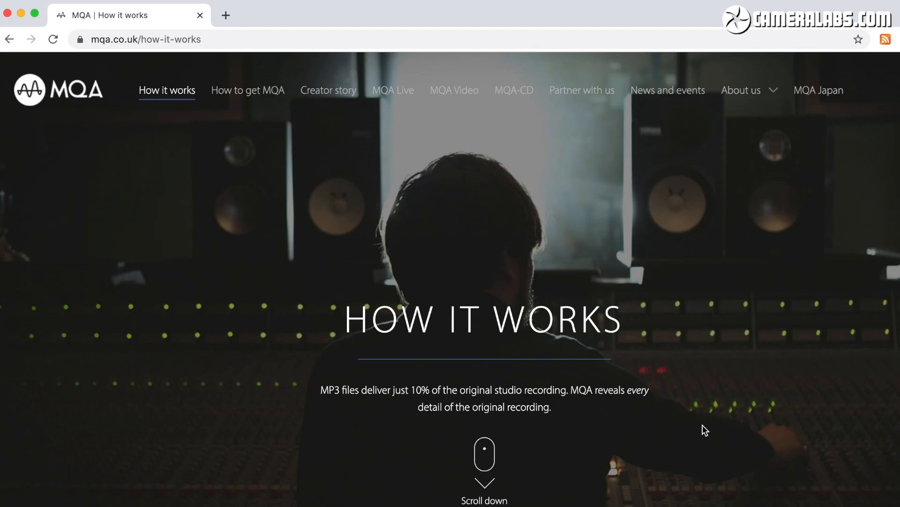
mouse_move(820, 397)
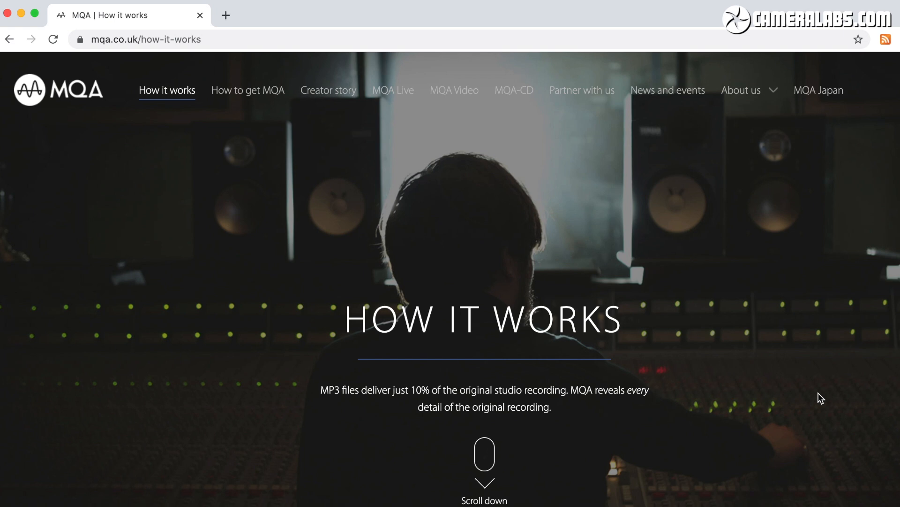
scroll(down, 3)
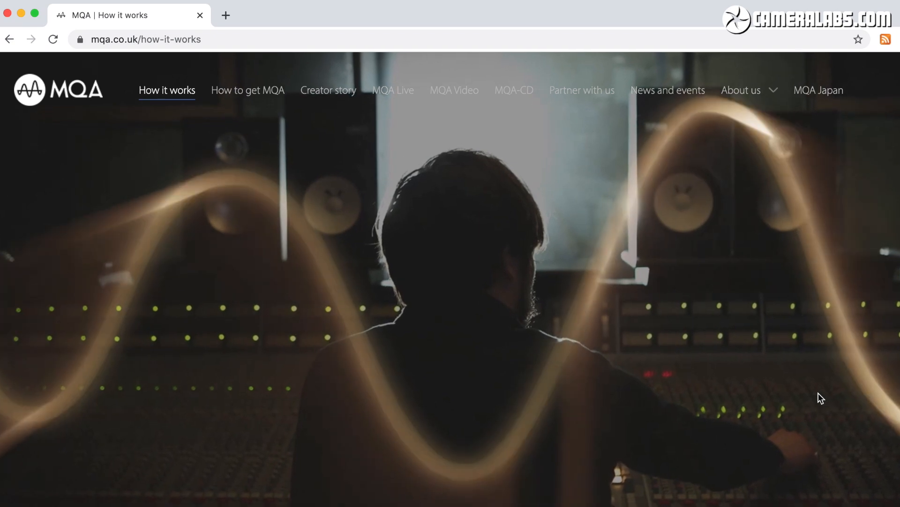
scroll(down, 3)
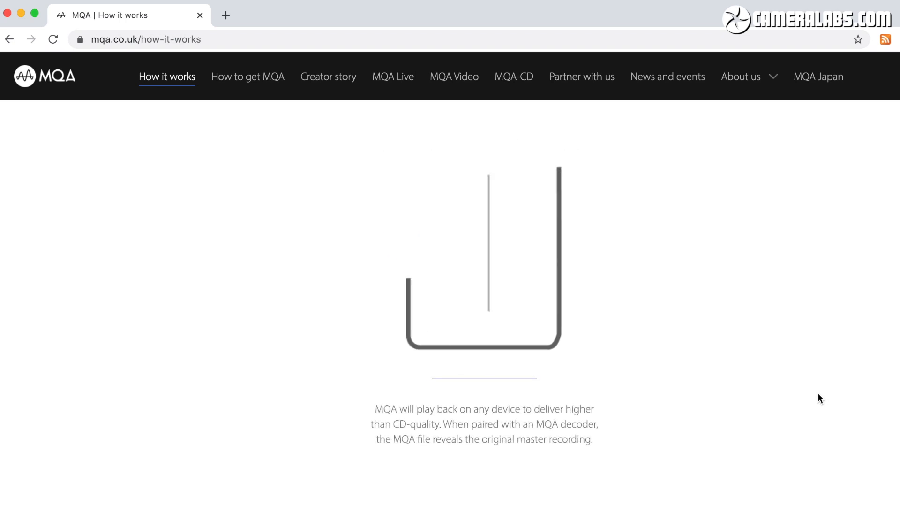
scroll(down, 3)
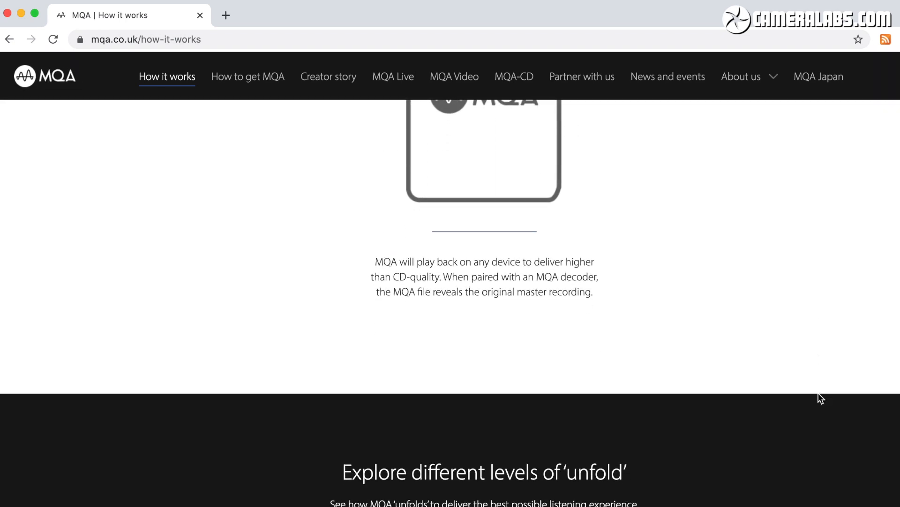
scroll(down, 3)
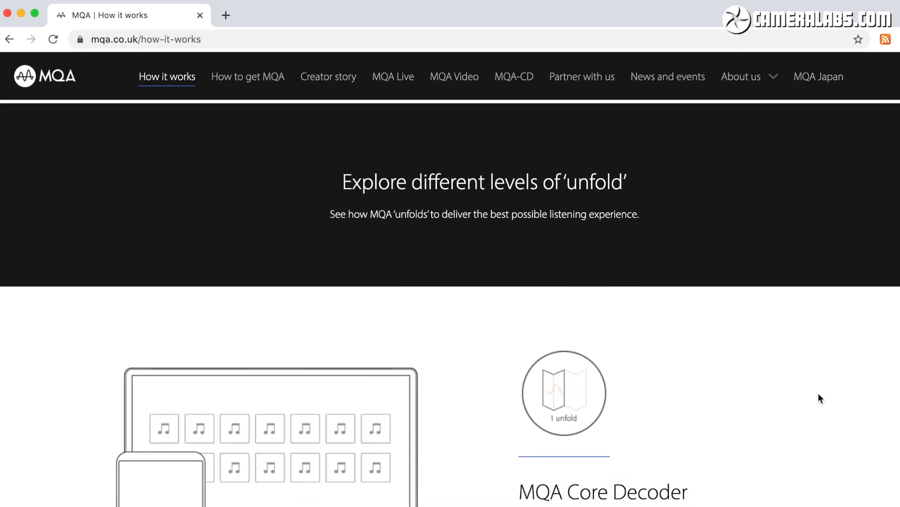
scroll(down, 3)
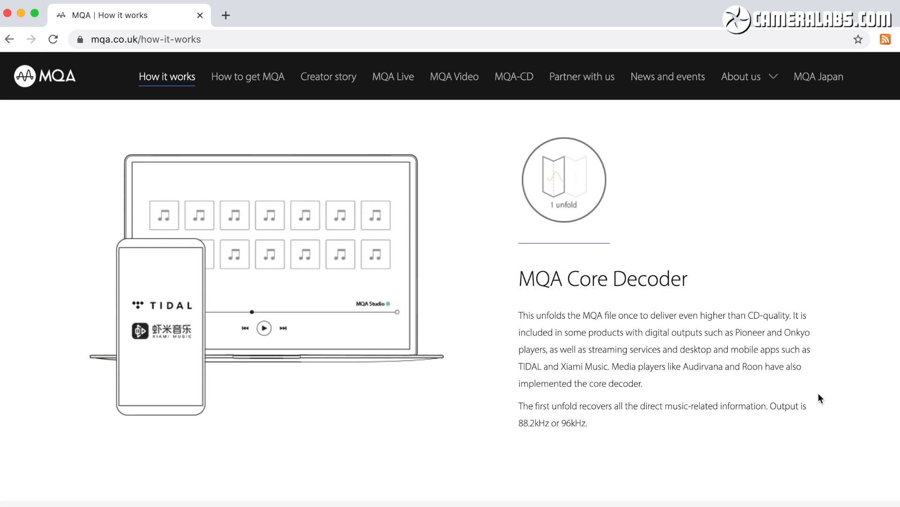
scroll(down, 3)
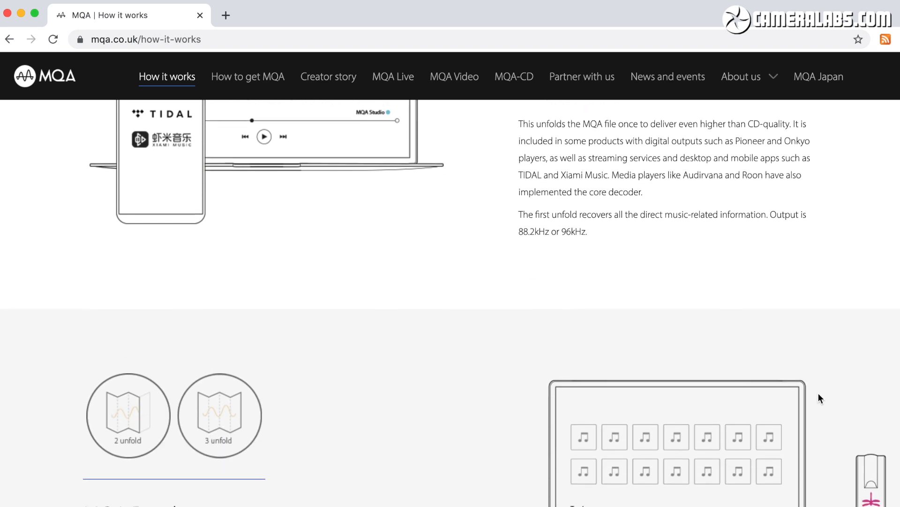
scroll(down, 3)
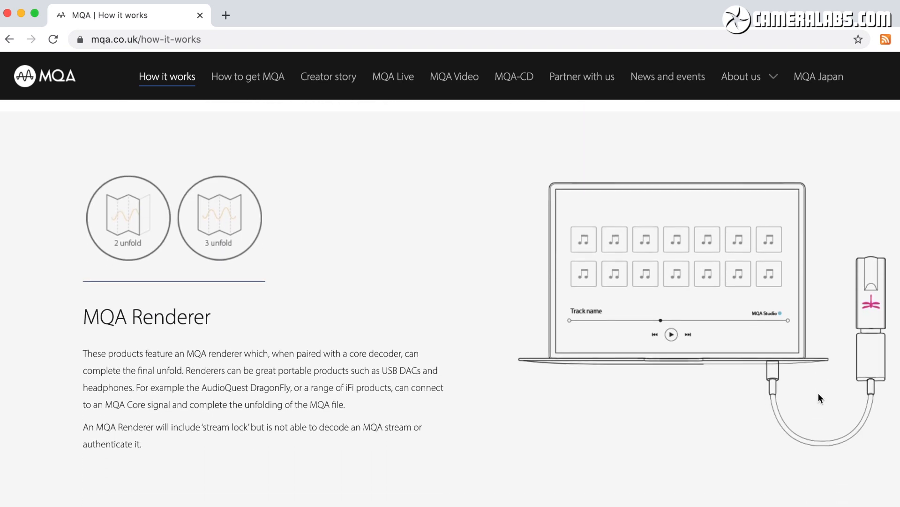
scroll(up, 3)
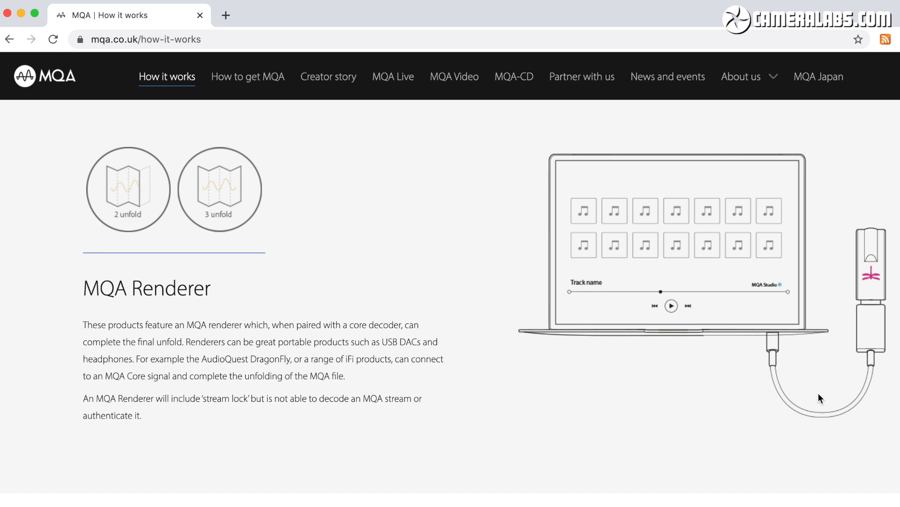
scroll(down, 3)
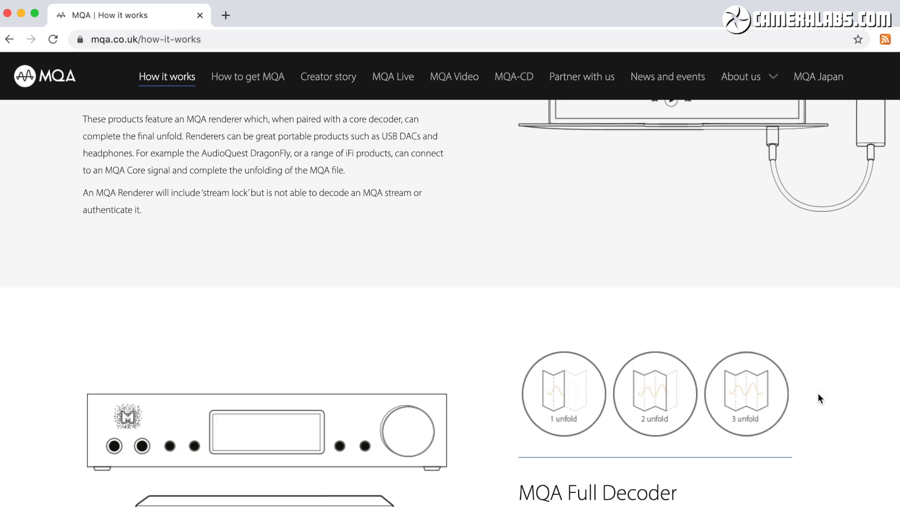
scroll(down, 3)
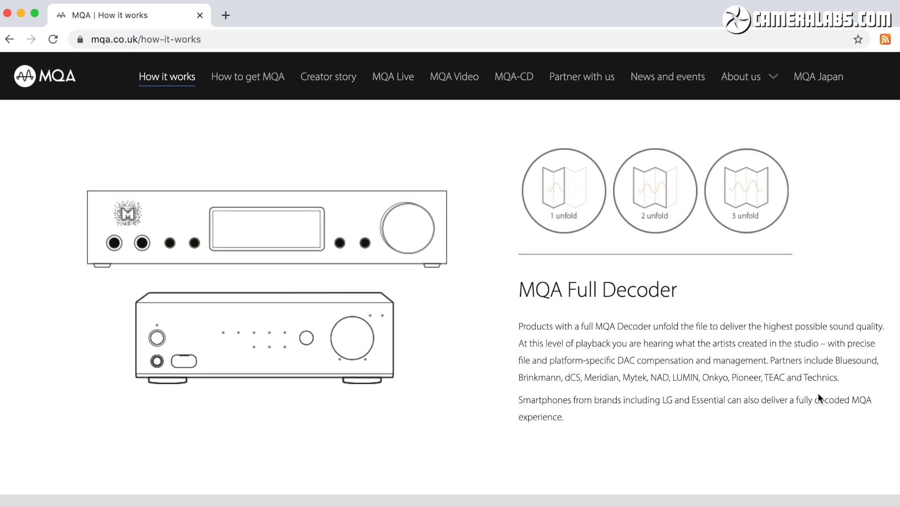
mouse_move(819, 394)
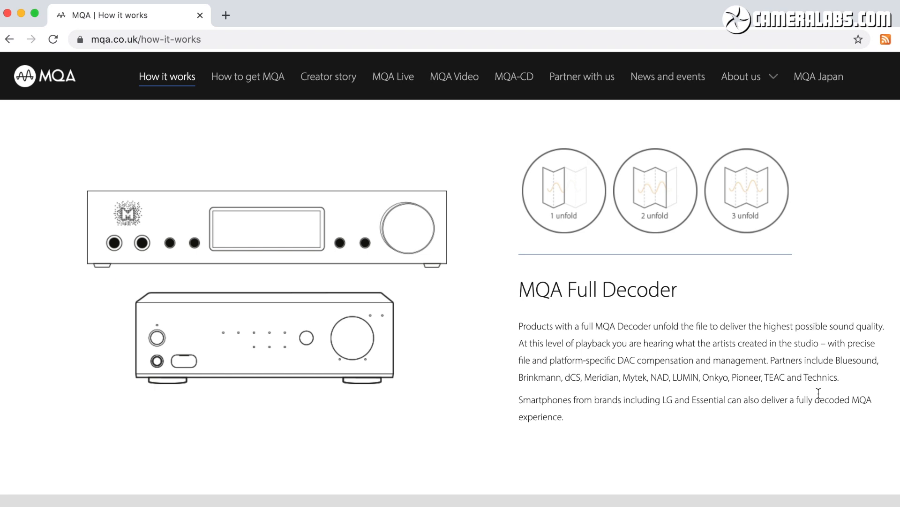
scroll(down, 3)
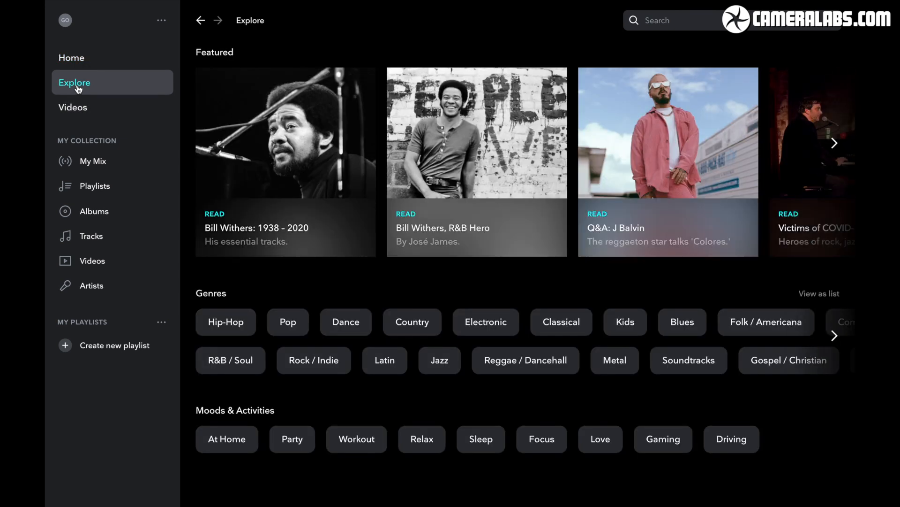
mouse_move(397, 286)
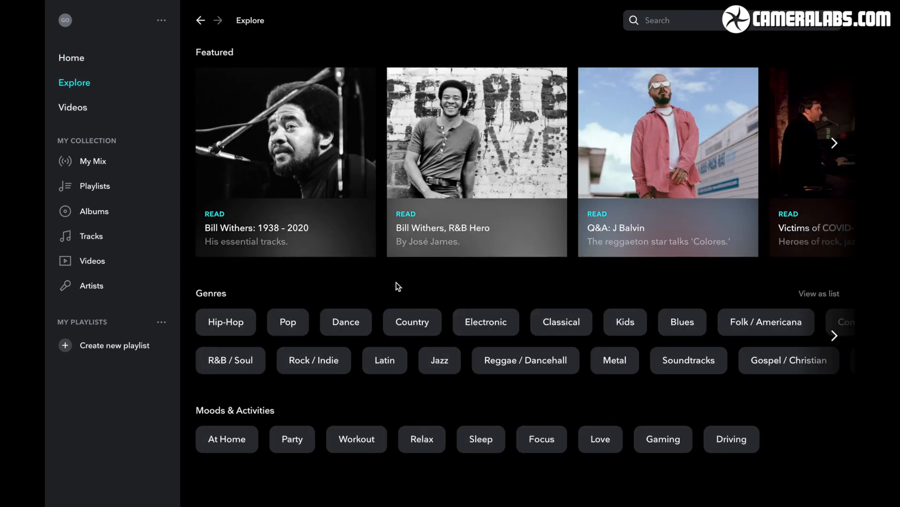
Open the TIDAL Masters collection from the Explore page.
scroll(down, 3)
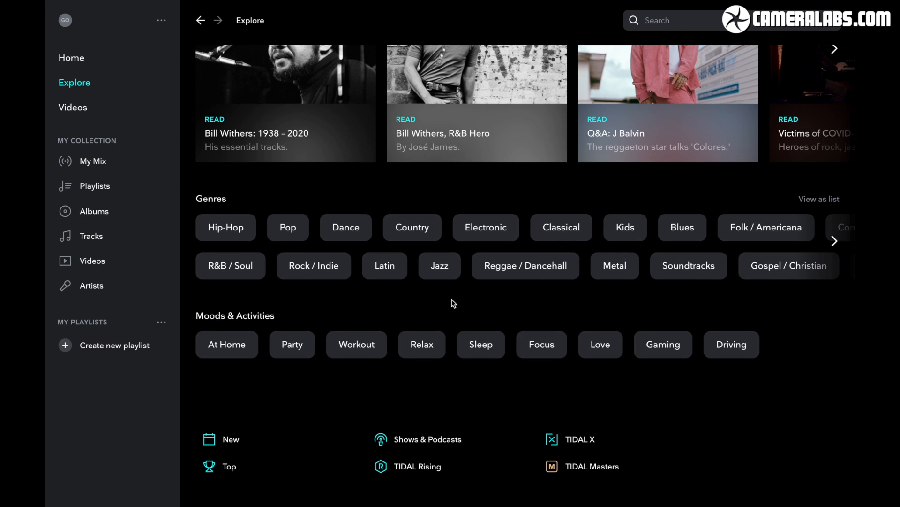
scroll(down, 3)
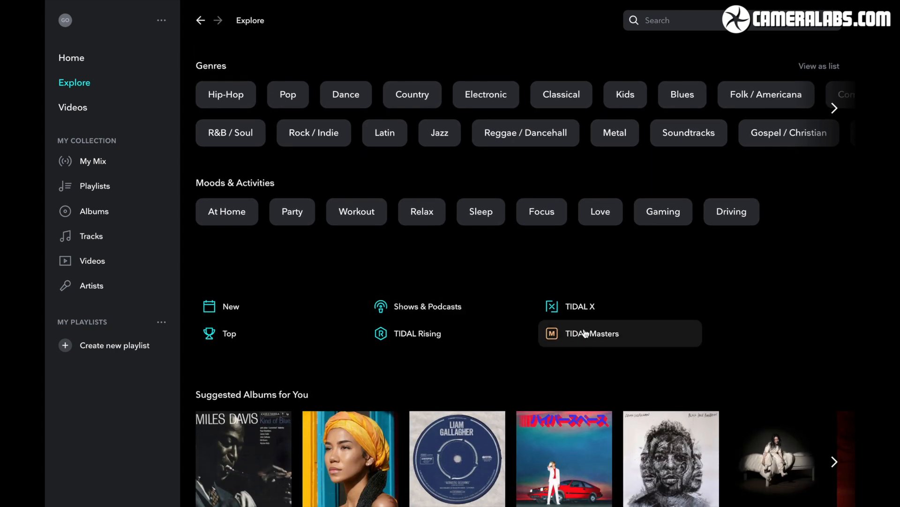
mouse_move(591, 336)
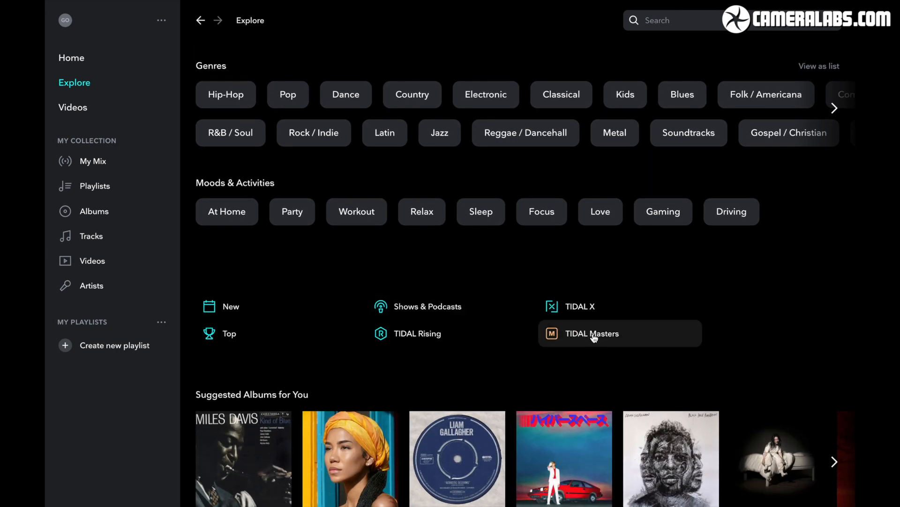
click(590, 333)
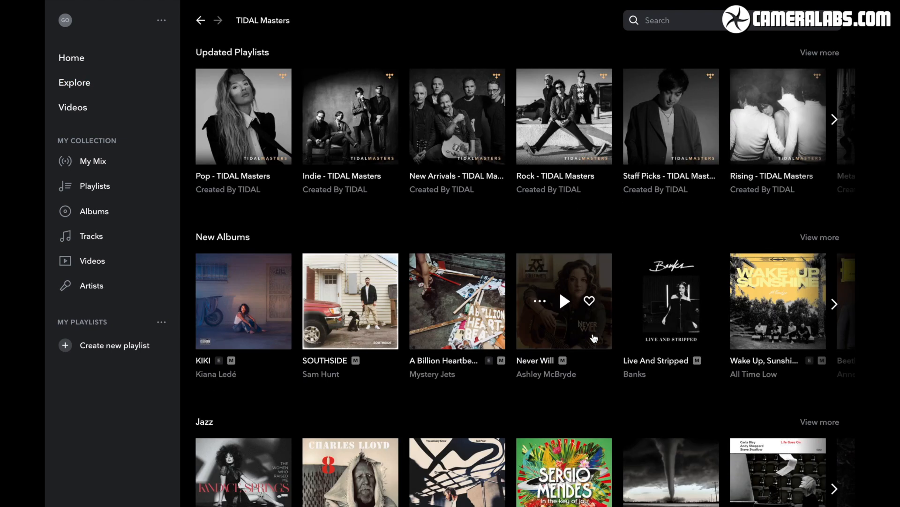
Advance the New Albums row twice to releases like Gigaton and Future Nostalgia.
scroll(down, 3)
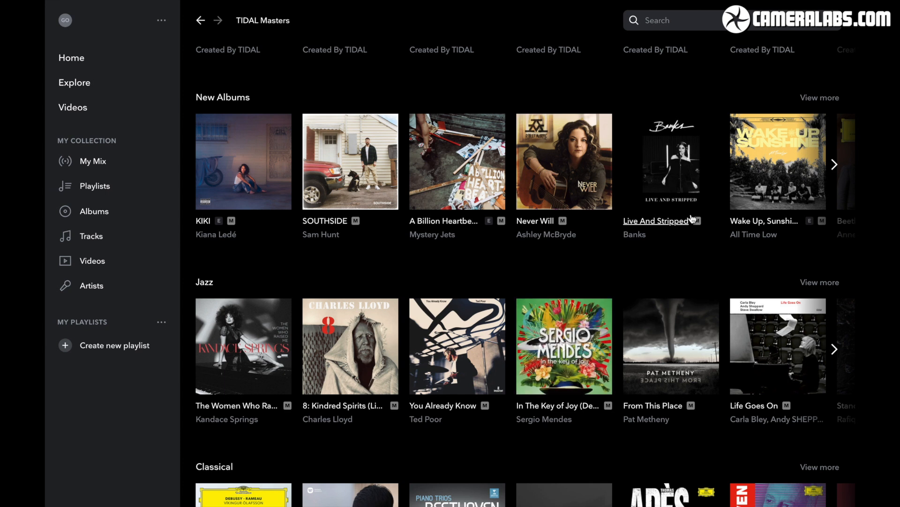
click(834, 164)
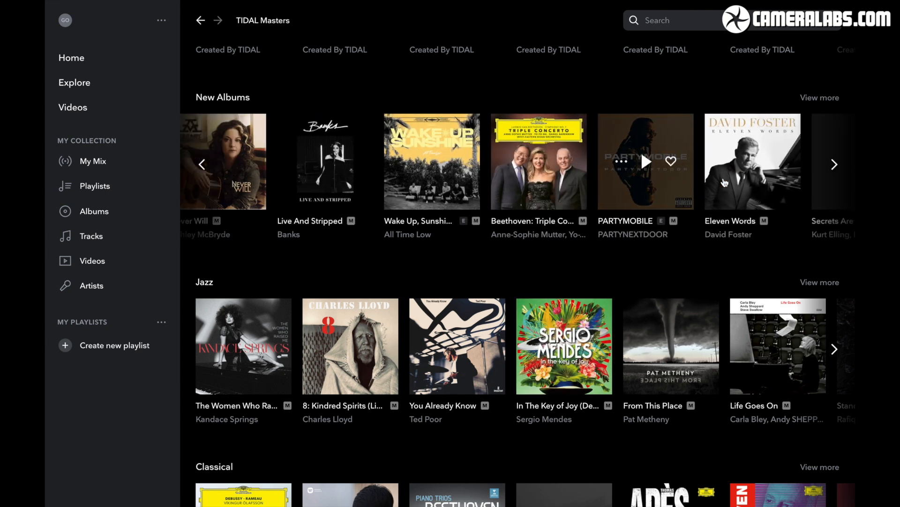
click(834, 164)
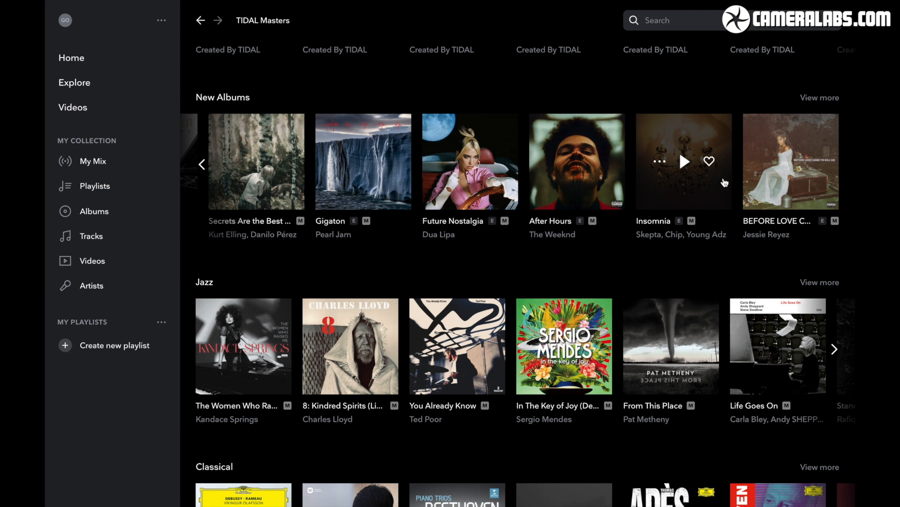
scroll(down, 3)
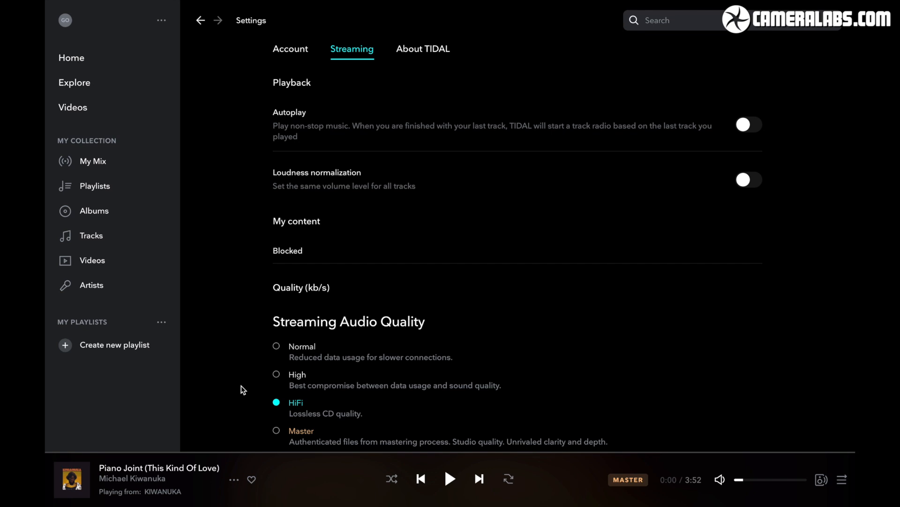
mouse_move(361, 402)
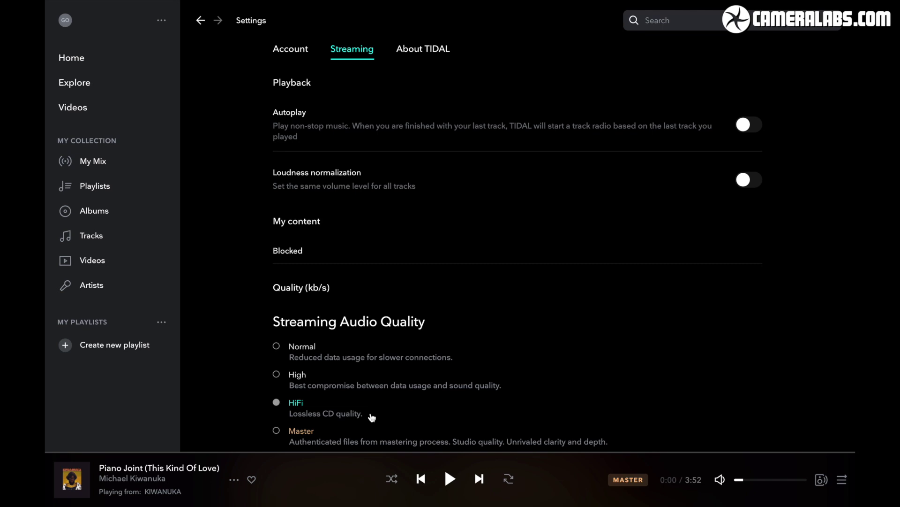
Switch streaming audio quality from HiFi to Master and dismiss the playback notice.
scroll(down, 3)
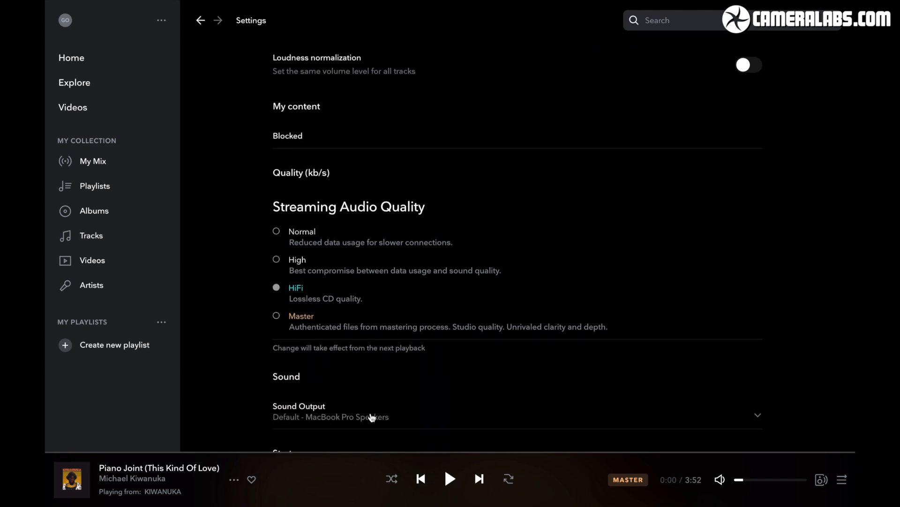
scroll(down, 3)
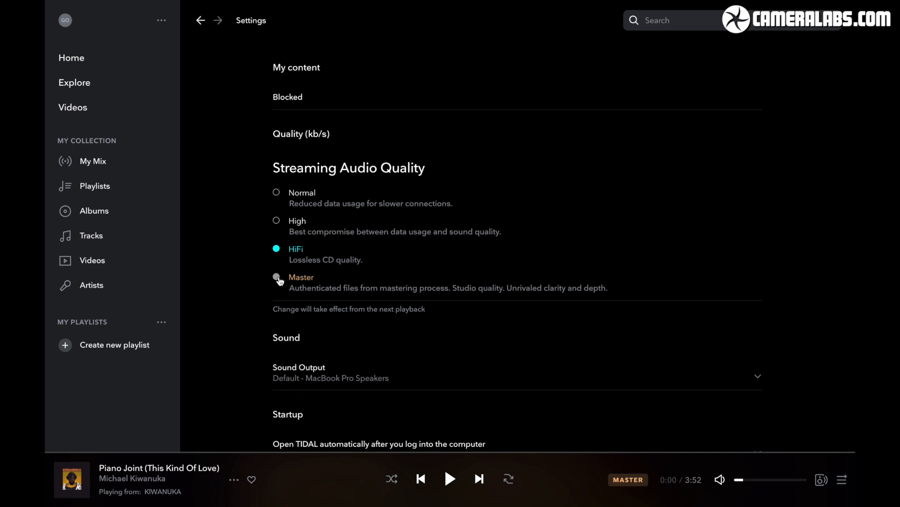
click(276, 279)
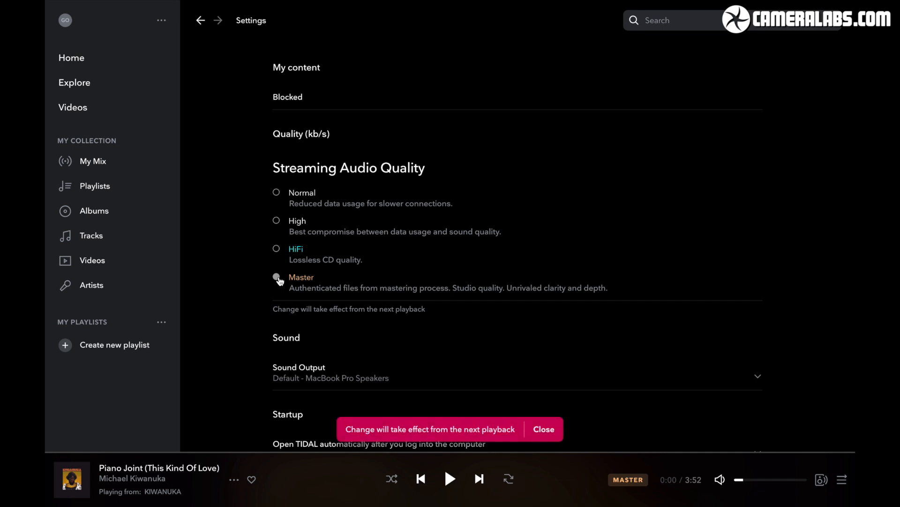
click(276, 276)
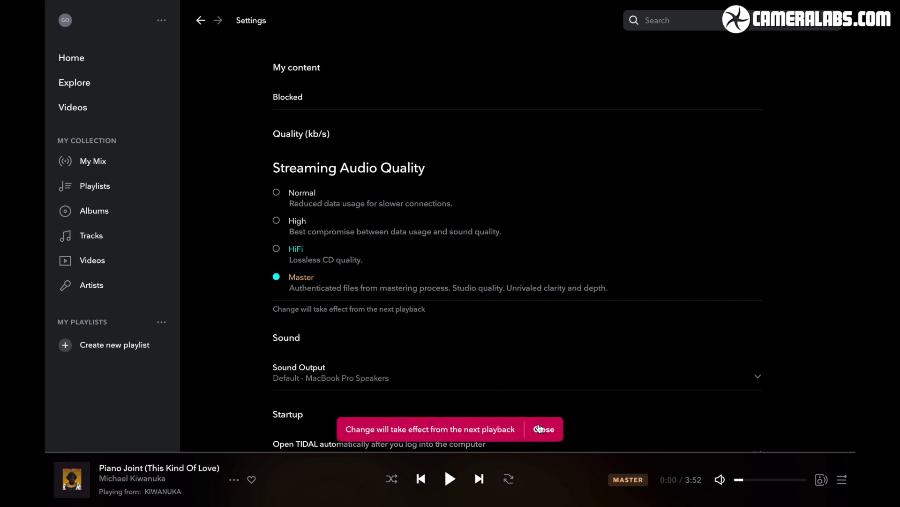
click(542, 428)
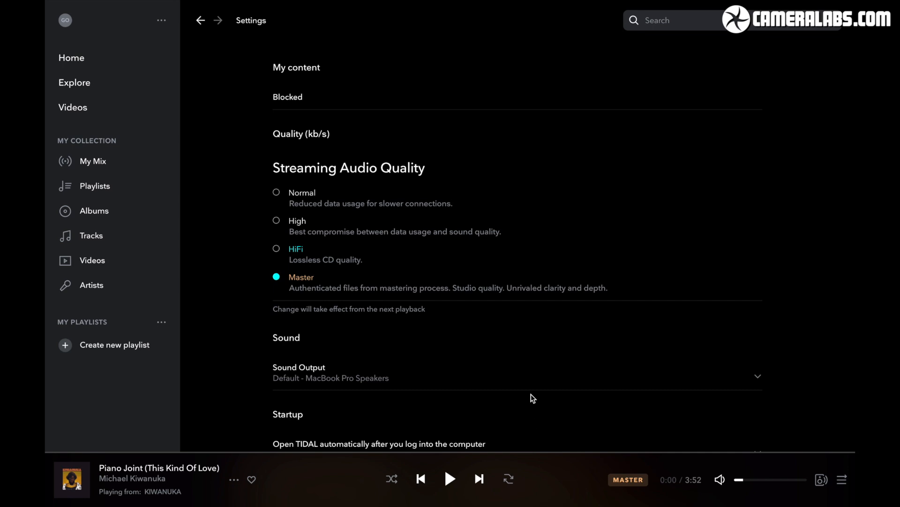
mouse_move(511, 305)
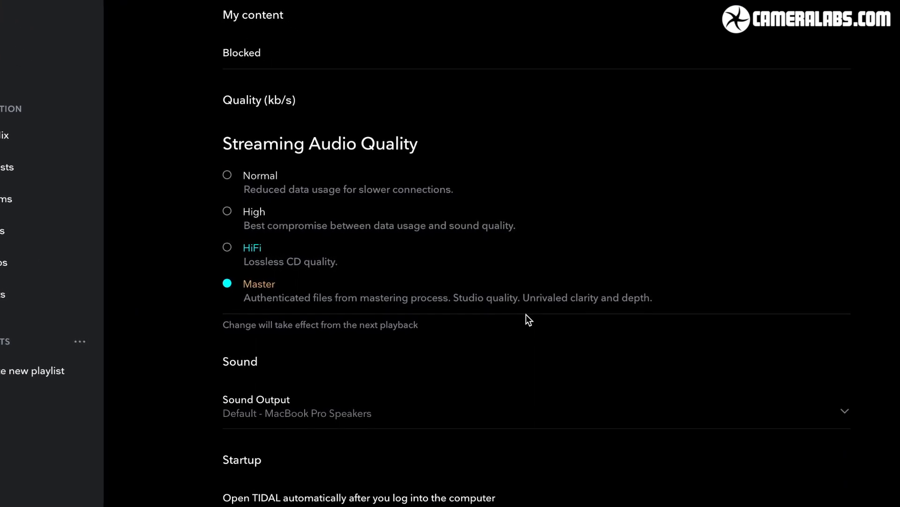
scroll(down, 3)
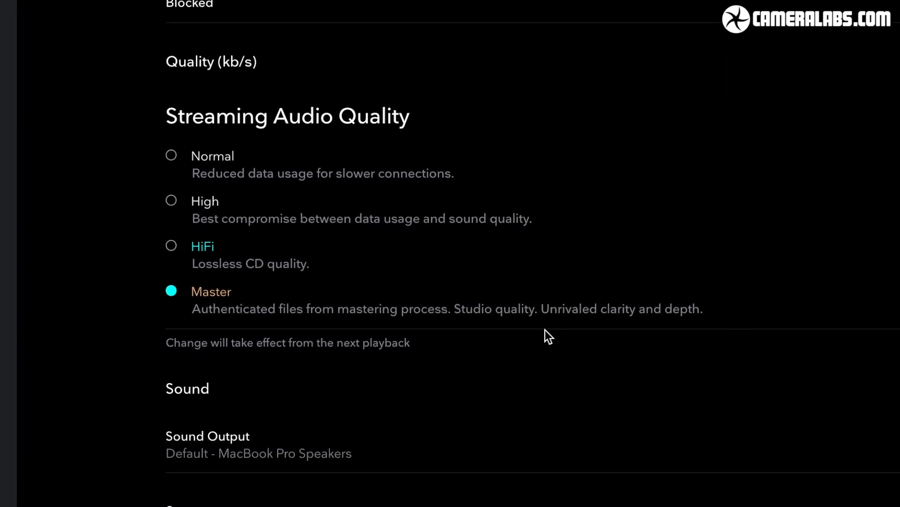
scroll(up, 3)
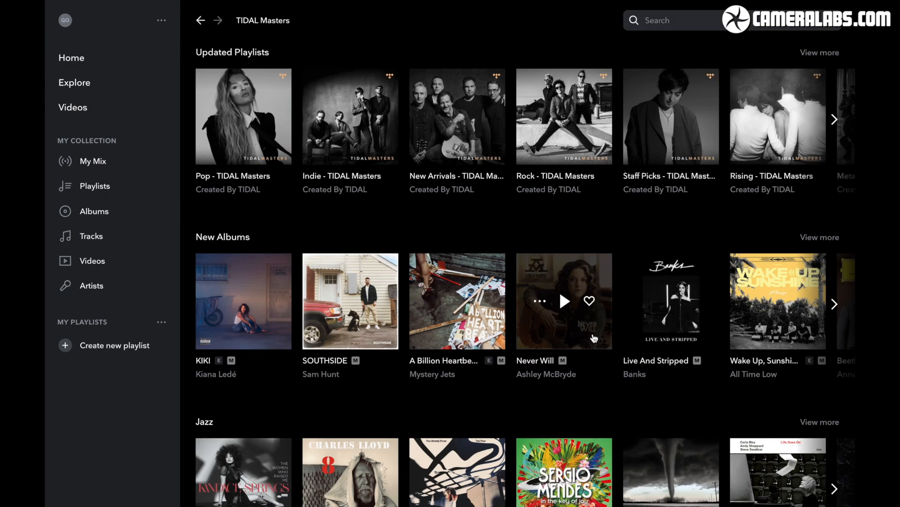
Page through the New and Suggested Albums rows and open R.E.M.'s Automatic For The People.
scroll(down, 3)
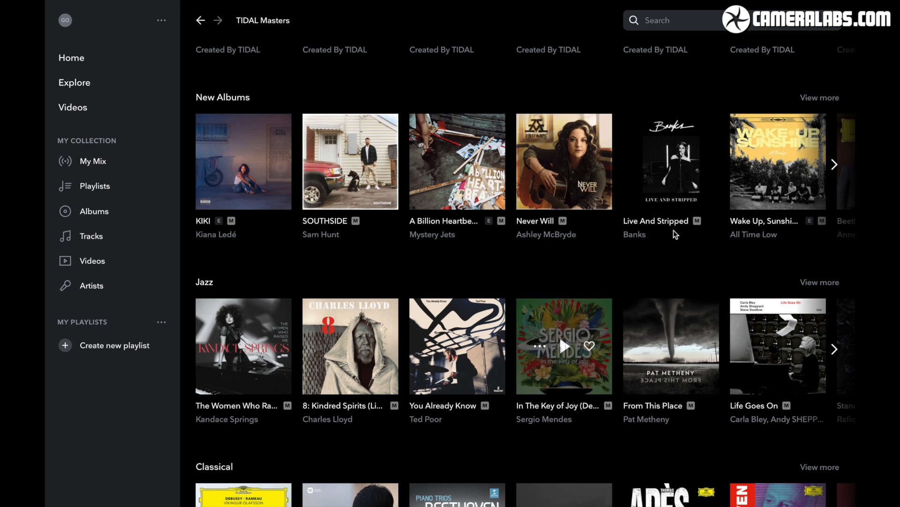
click(833, 164)
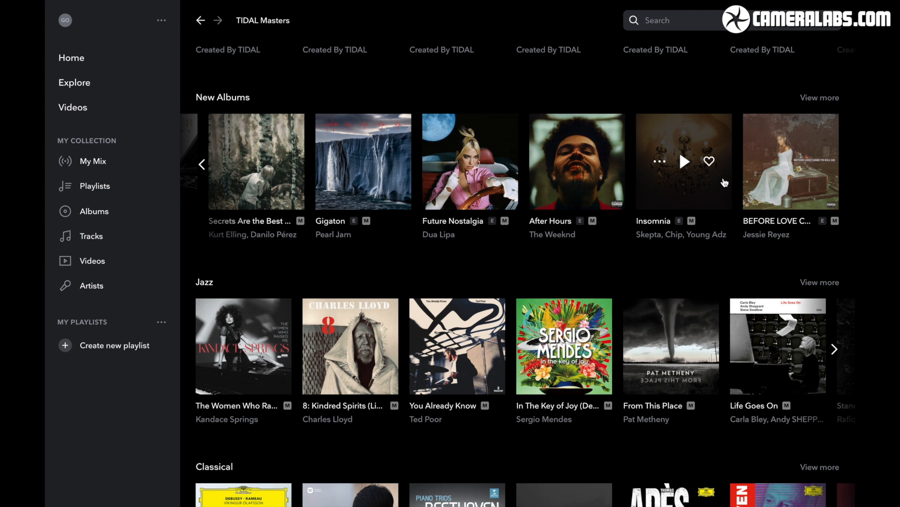
scroll(down, 3)
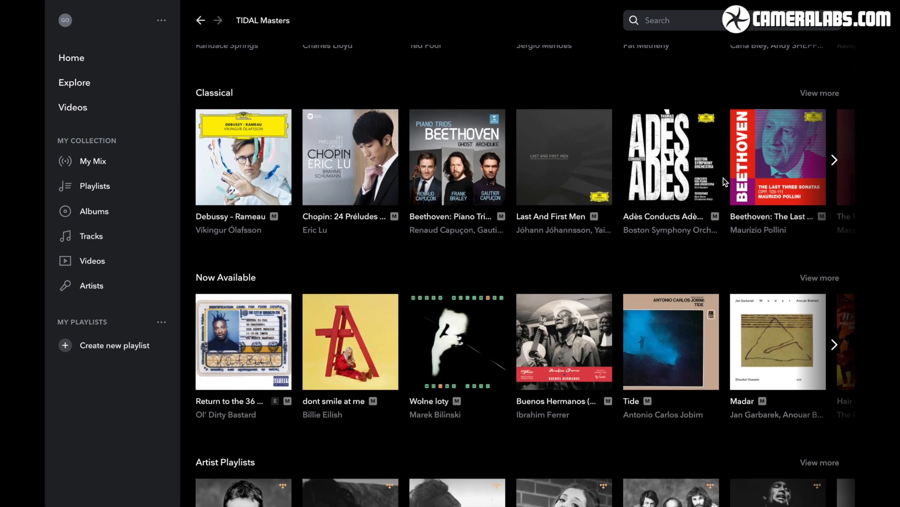
scroll(down, 3)
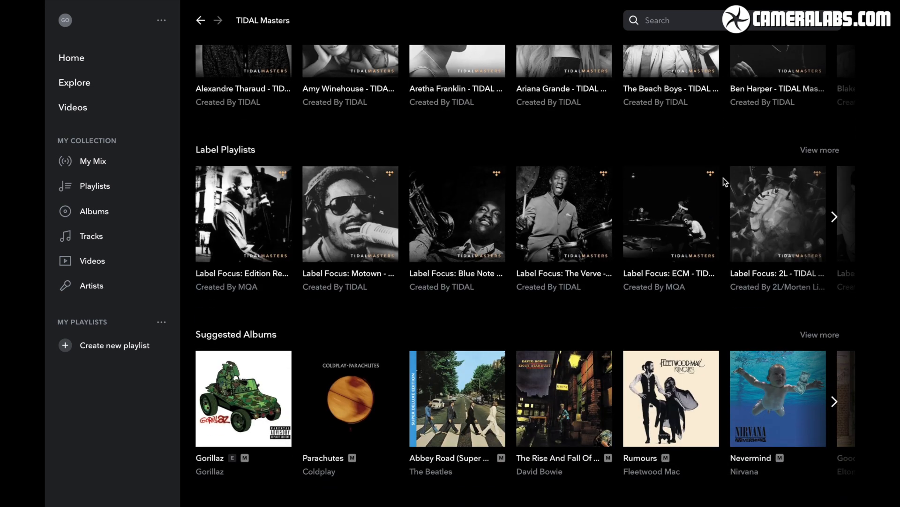
scroll(down, 3)
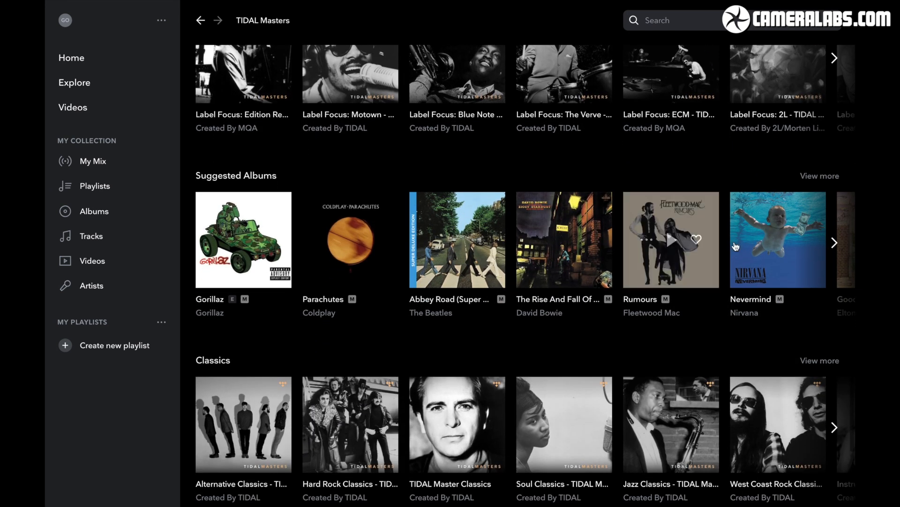
click(834, 243)
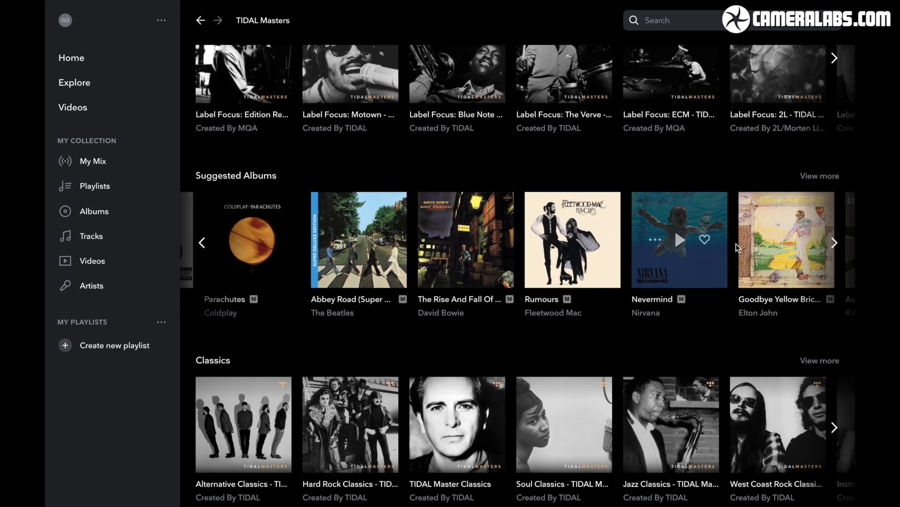
click(834, 242)
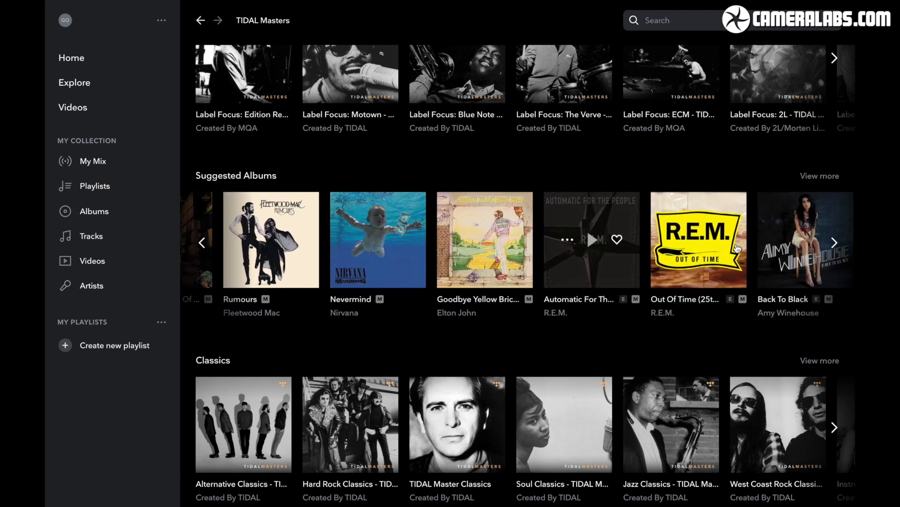
click(833, 242)
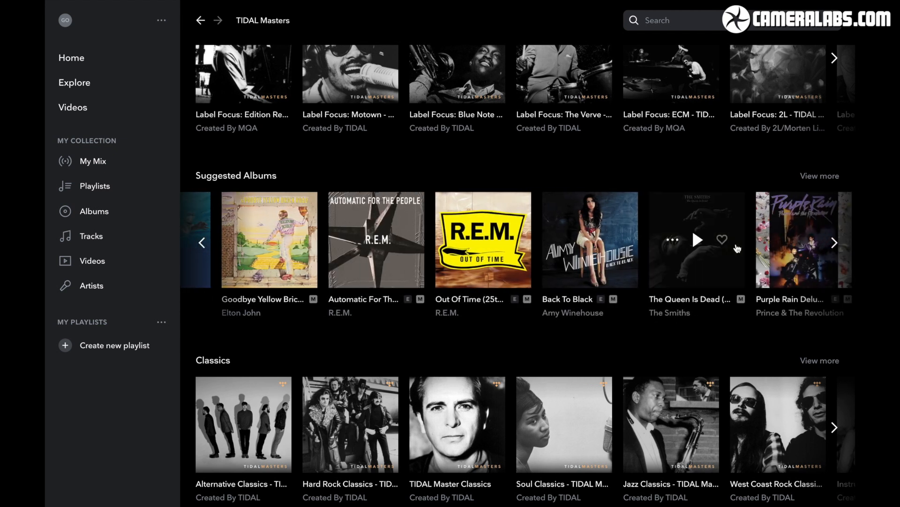
click(834, 242)
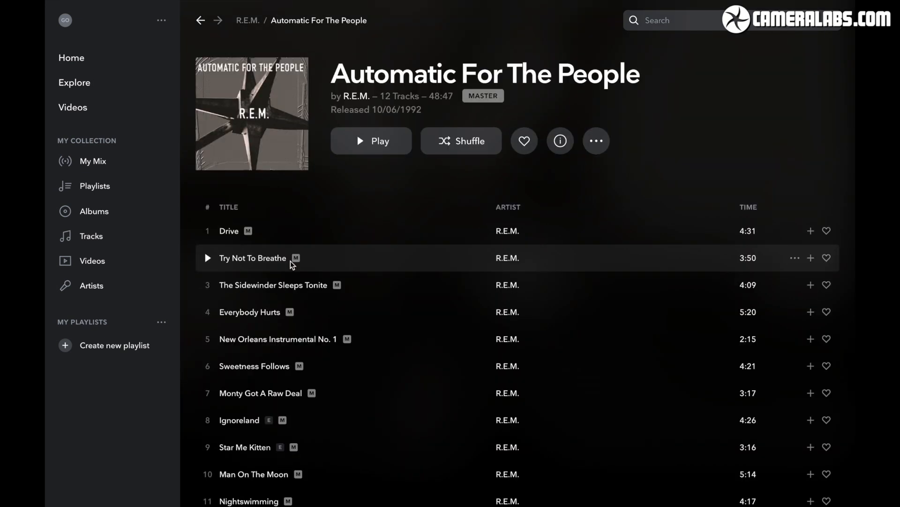
mouse_move(228, 230)
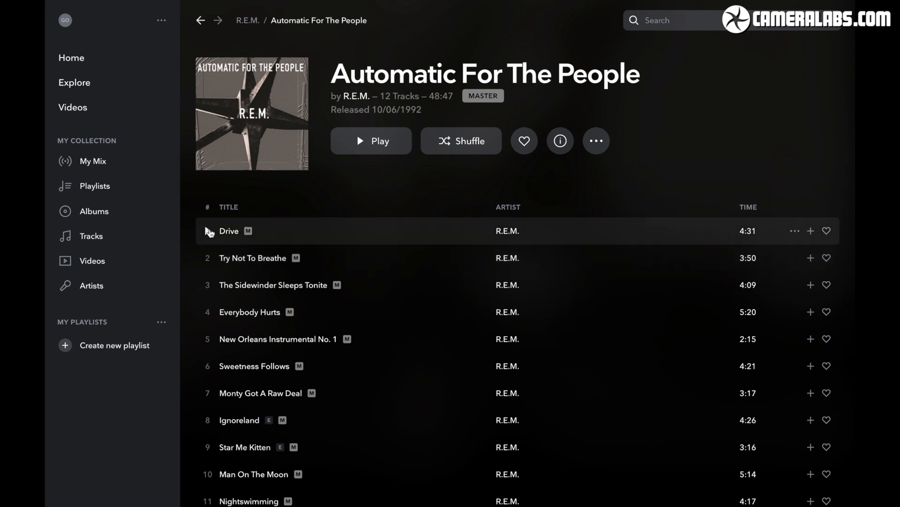
Play the track Drive at Master quality, then switch to Audirvana.
double_click(228, 231)
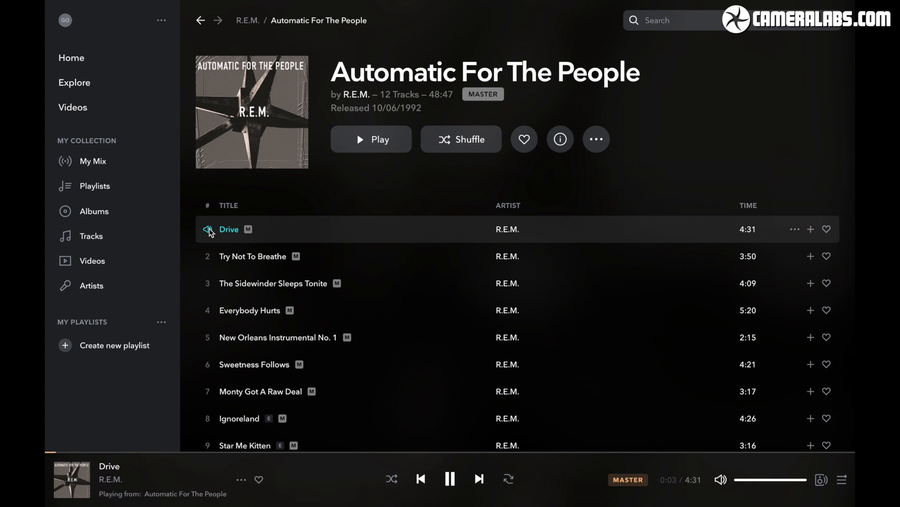
mouse_move(545, 436)
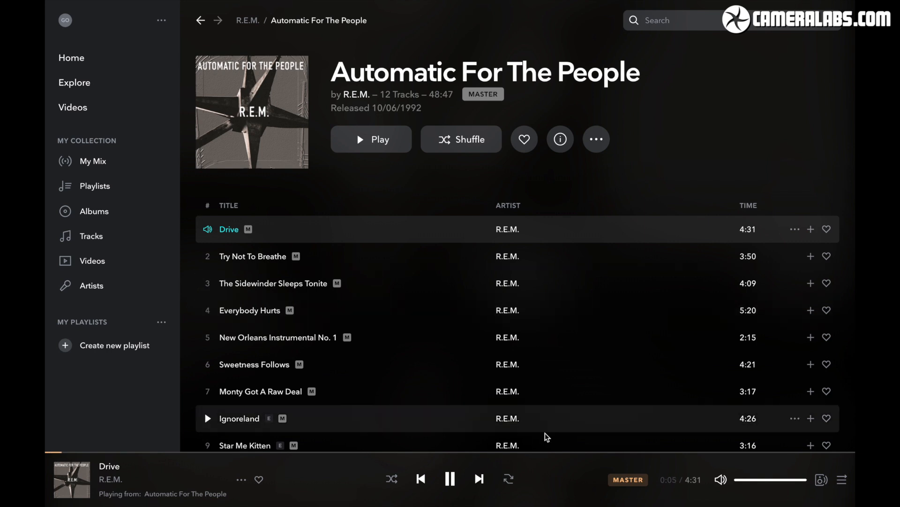
click(449, 478)
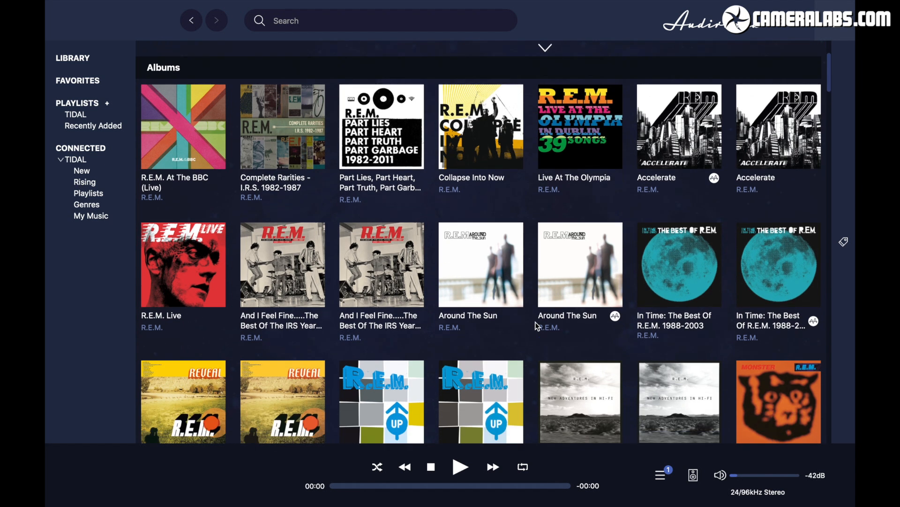
scroll(down, 3)
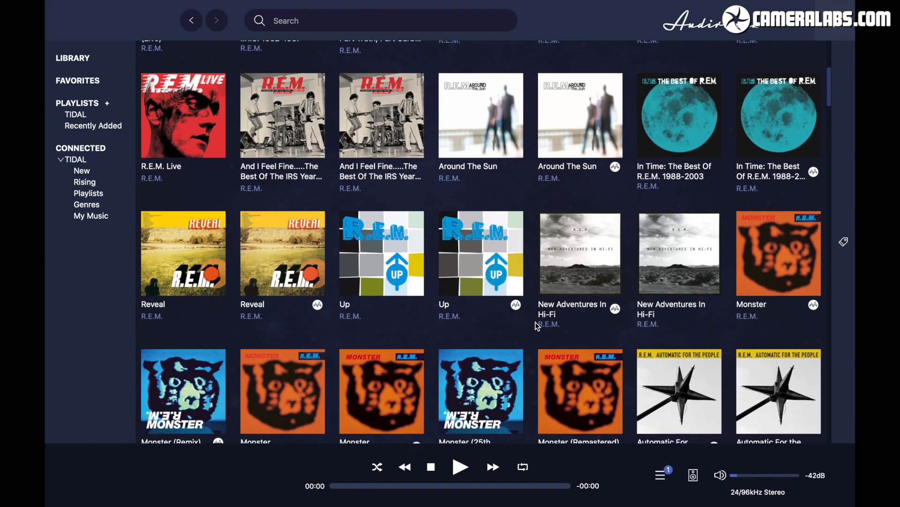
scroll(down, 3)
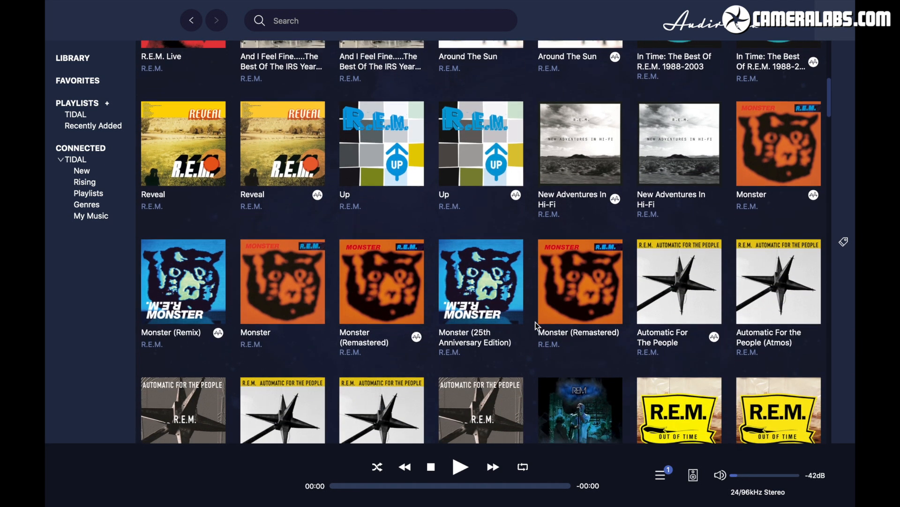
scroll(down, 3)
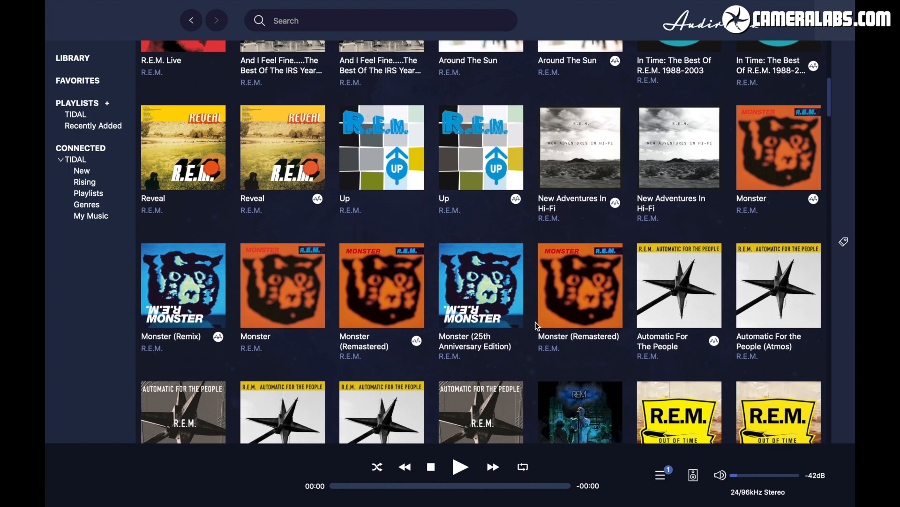
Browse Automatic For The People's 12 MQA tracks, then show the output device list.
scroll(down, 3)
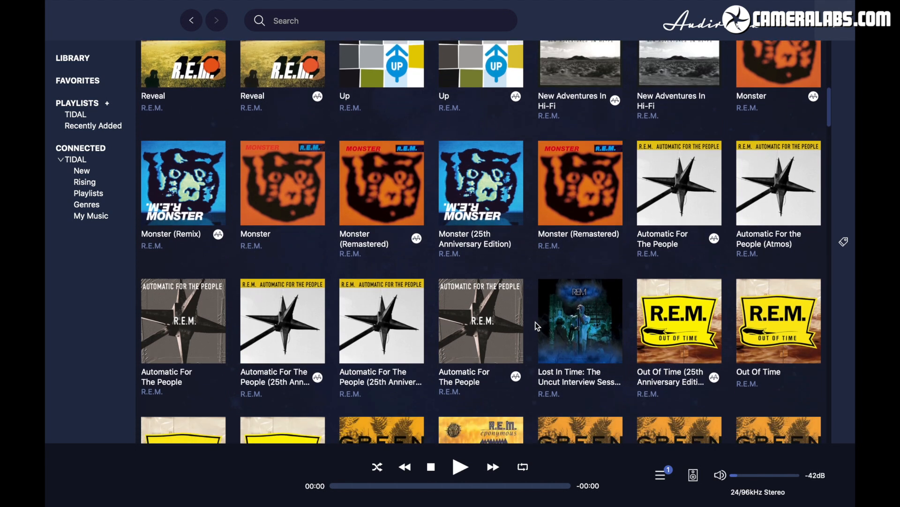
mouse_move(679, 214)
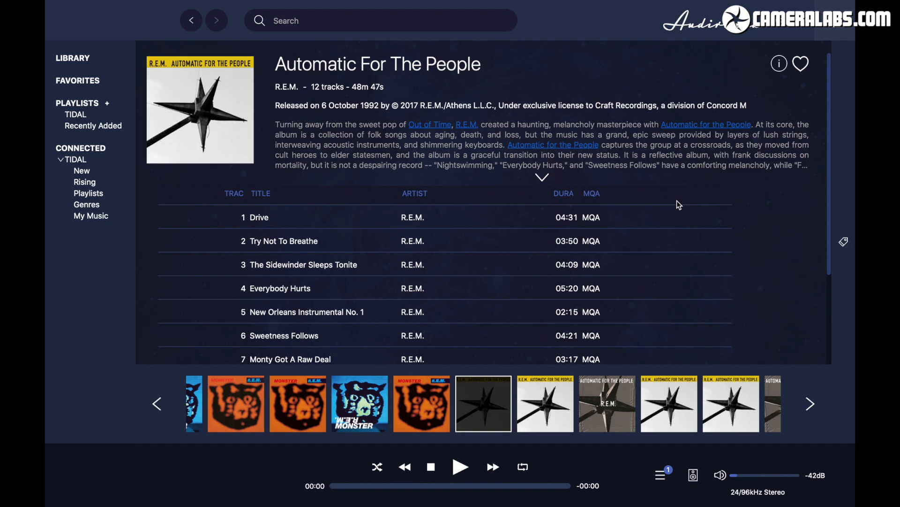
mouse_move(499, 288)
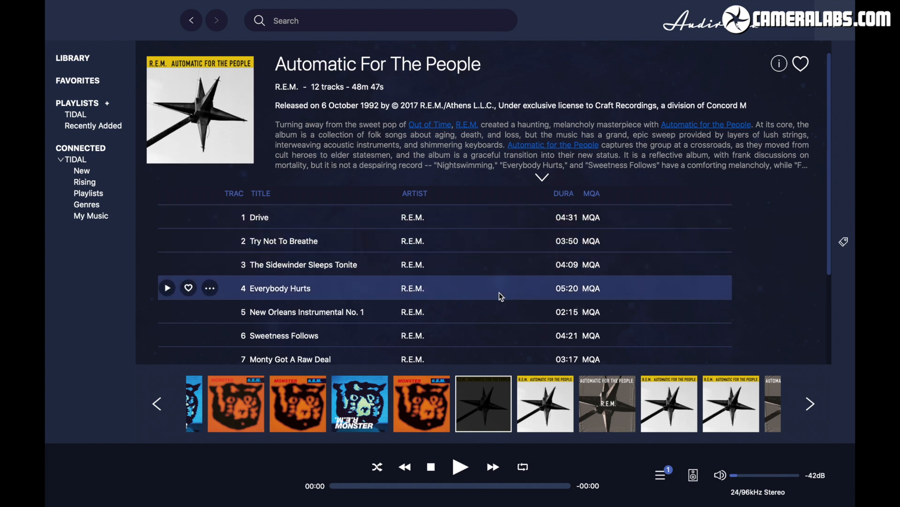
click(540, 177)
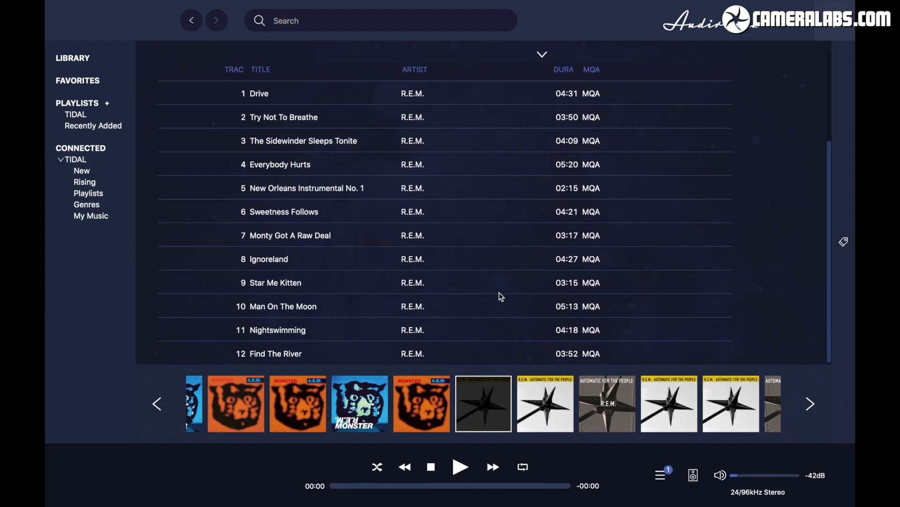
click(540, 54)
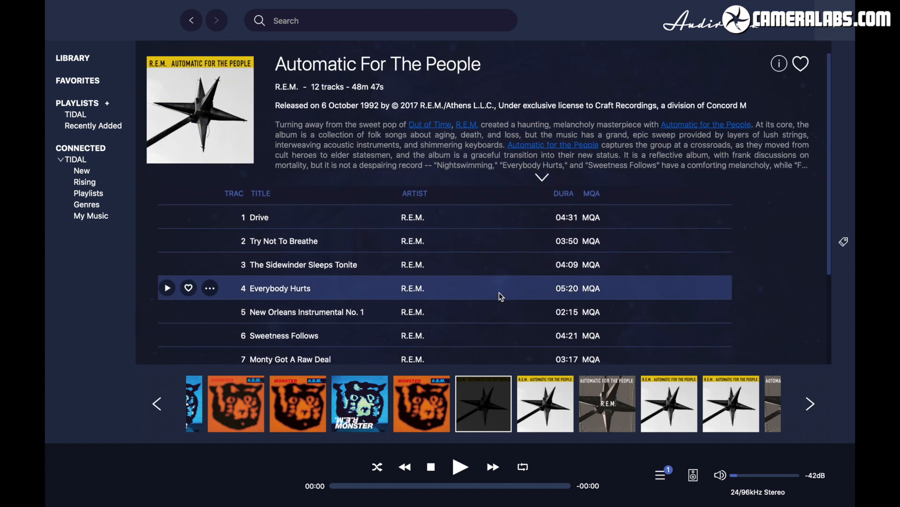
mouse_move(692, 478)
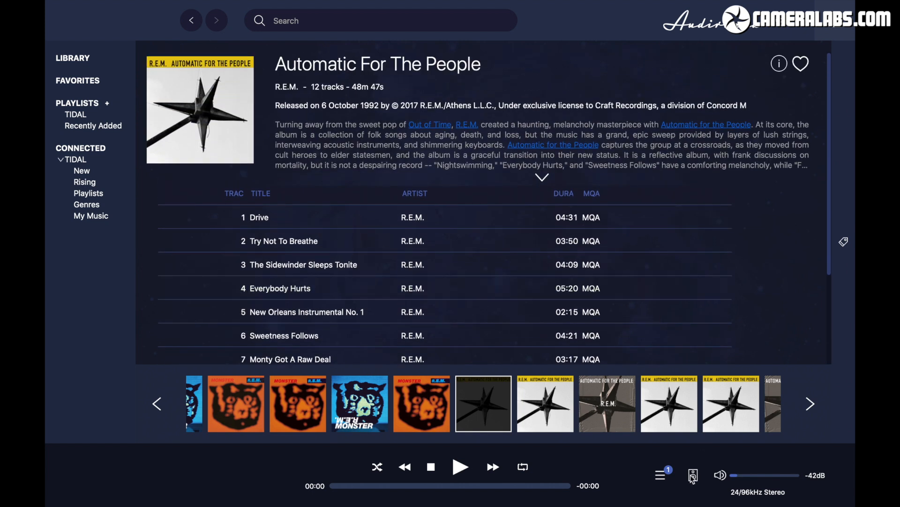
click(692, 475)
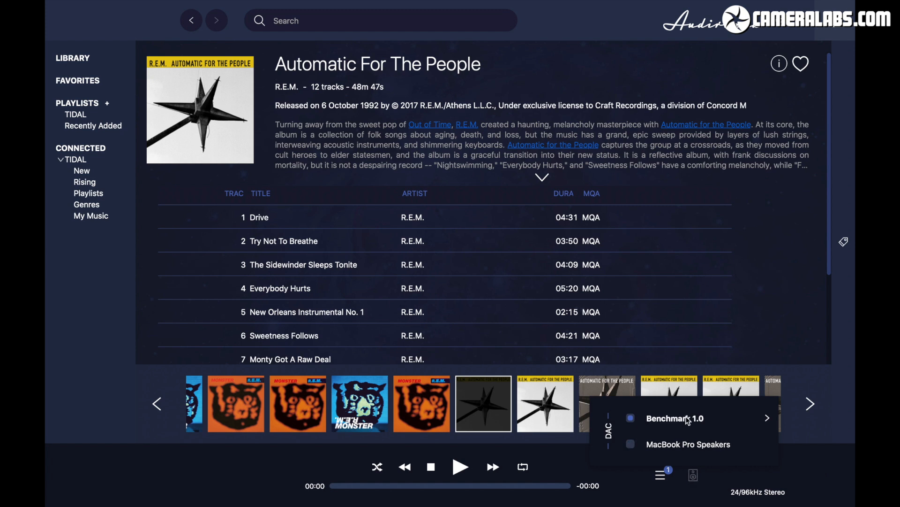
click(767, 417)
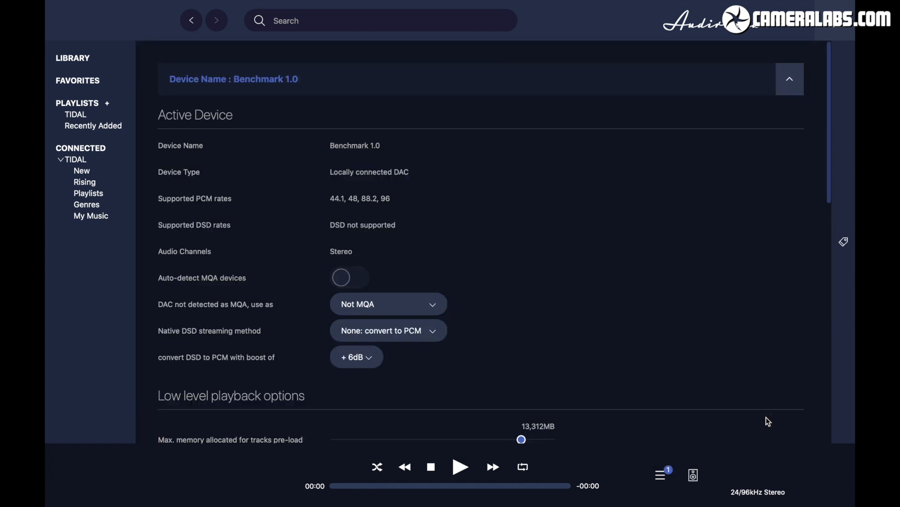
mouse_move(608, 275)
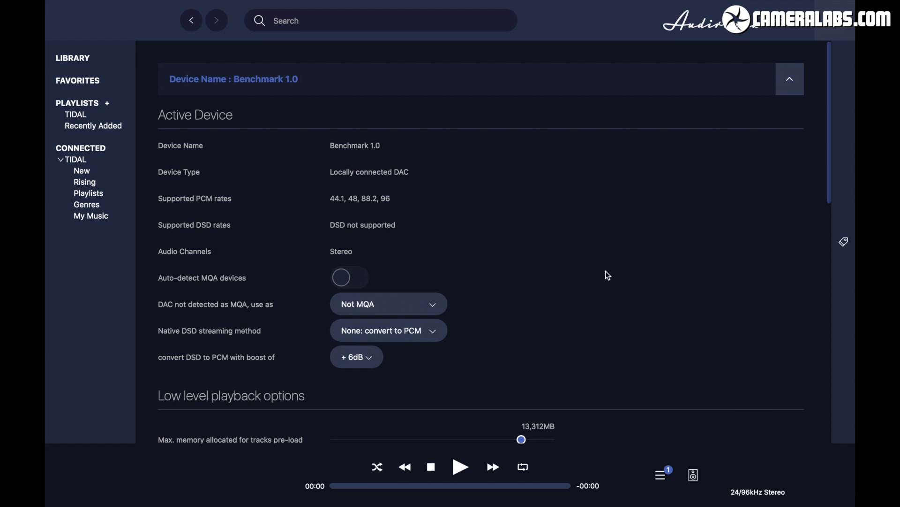
mouse_move(403, 202)
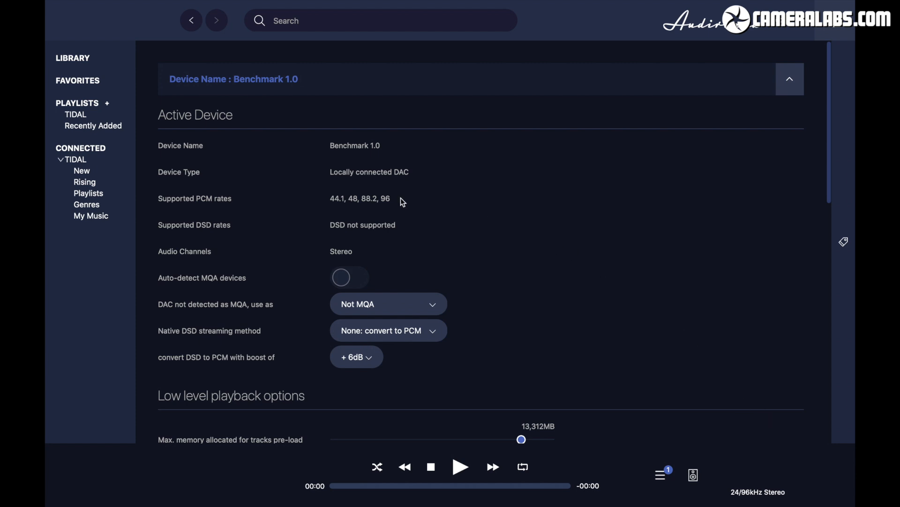
scroll(down, 3)
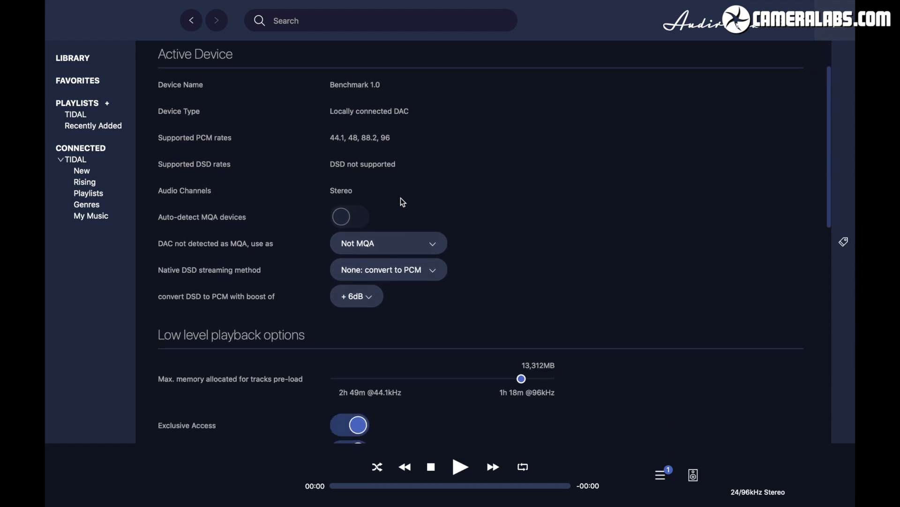
mouse_move(479, 246)
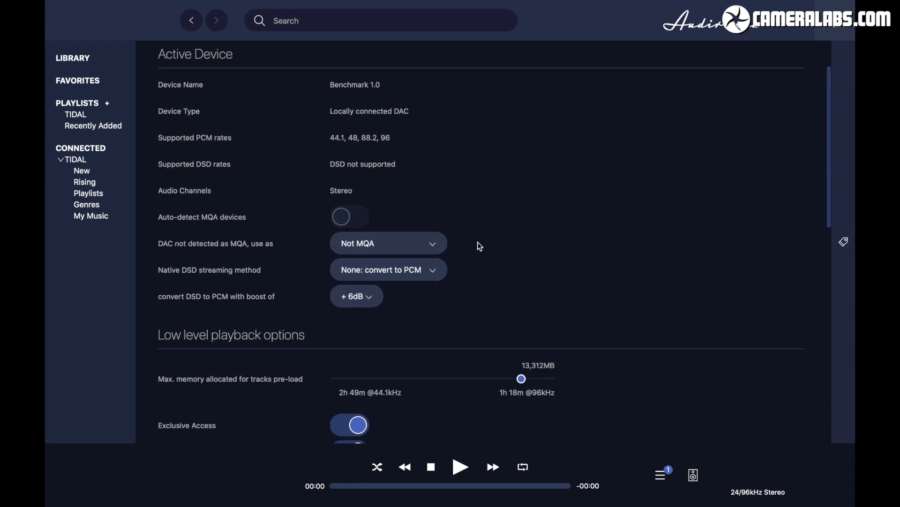
scroll(down, 3)
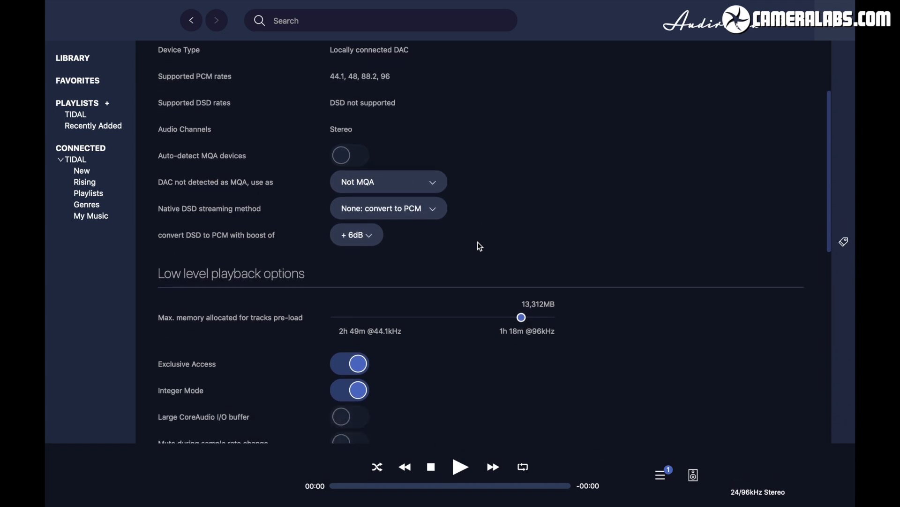
scroll(down, 3)
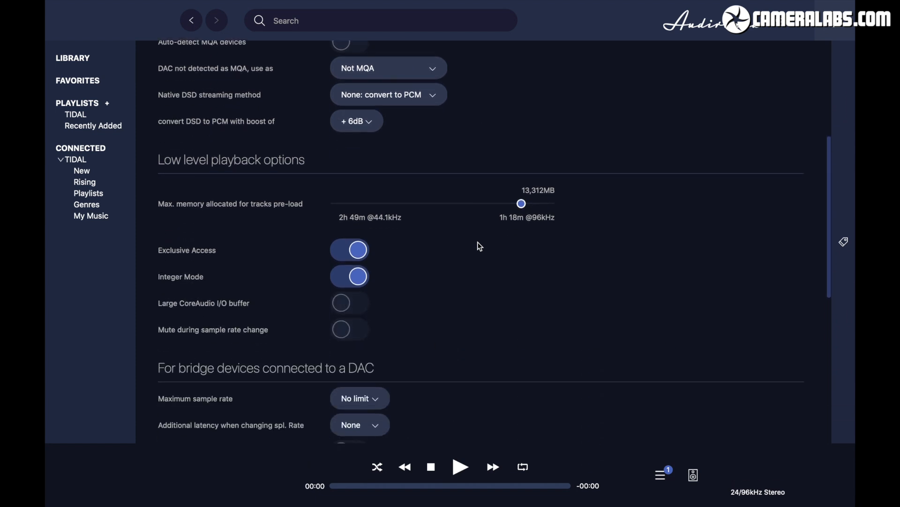
scroll(down, 3)
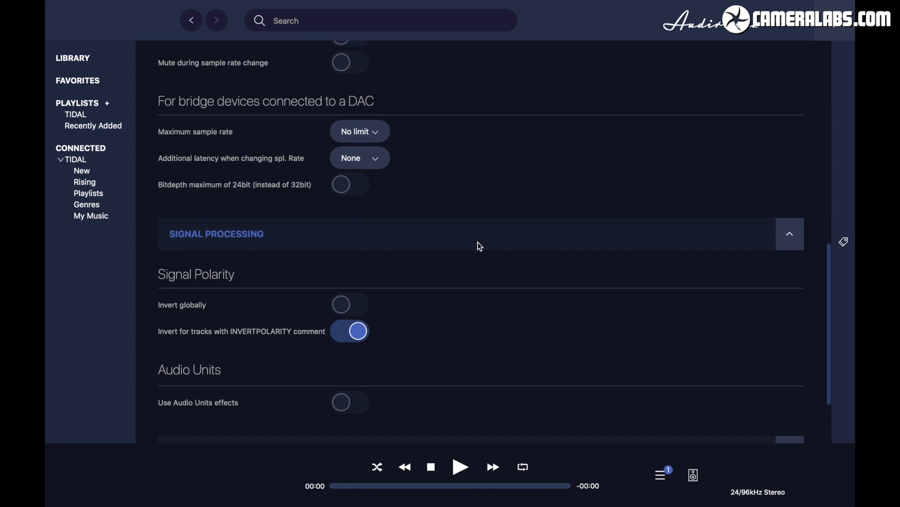
scroll(up, 3)
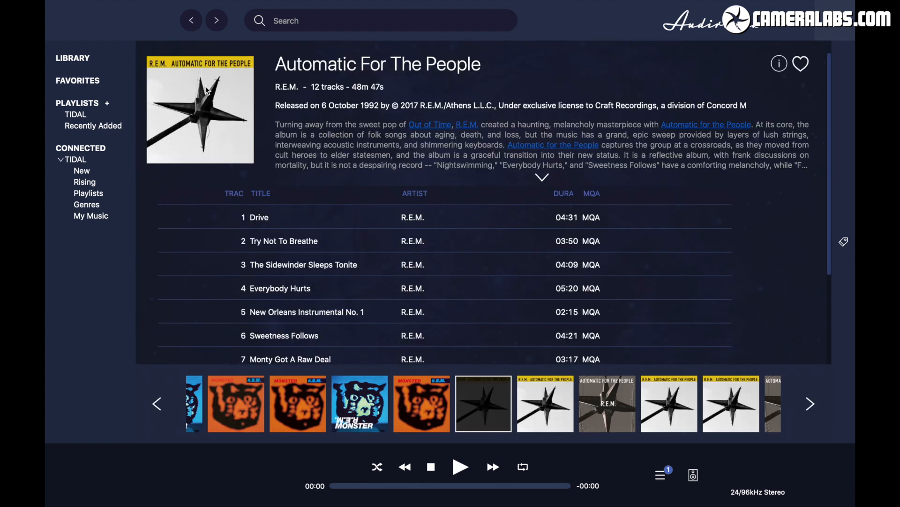
Make the OPPO UDP-205 USB AUDIO 2.0 DAC the active output and view its settings.
click(167, 217)
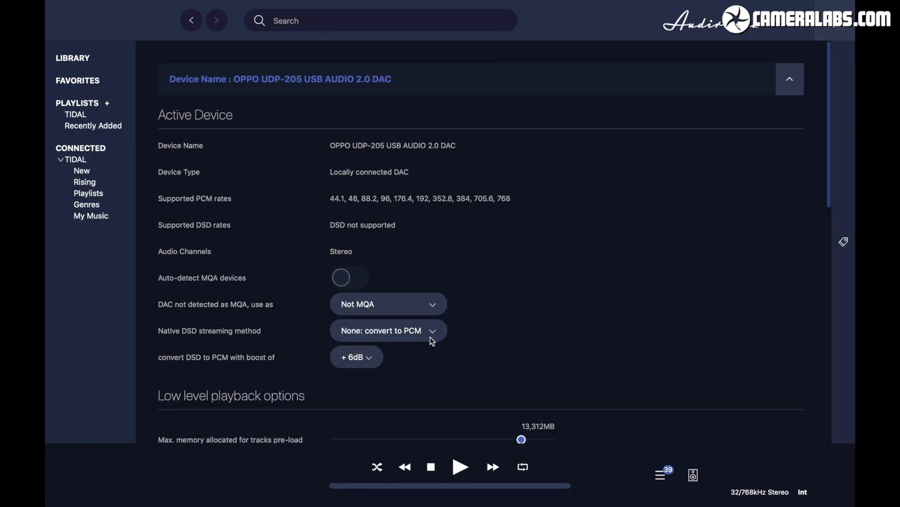
mouse_move(488, 362)
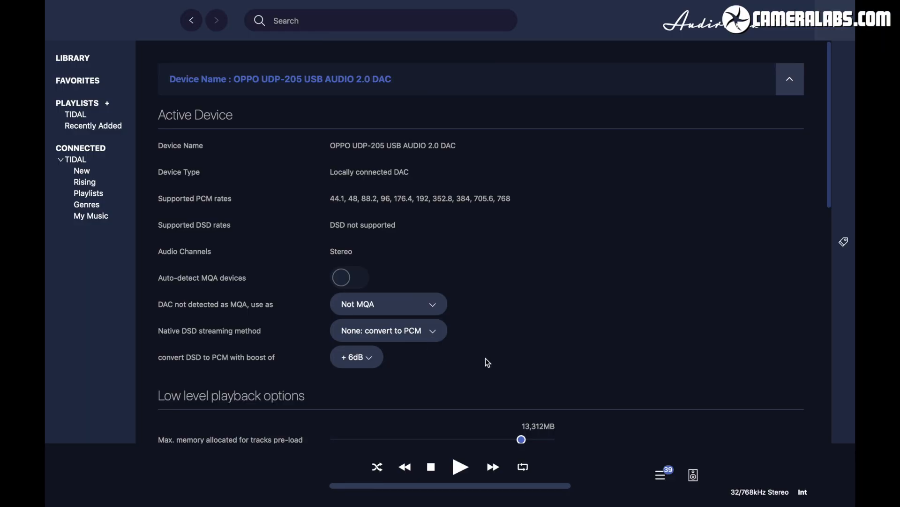
Choose the networked OPPO UDP-205 as output and view its settings.
click(692, 474)
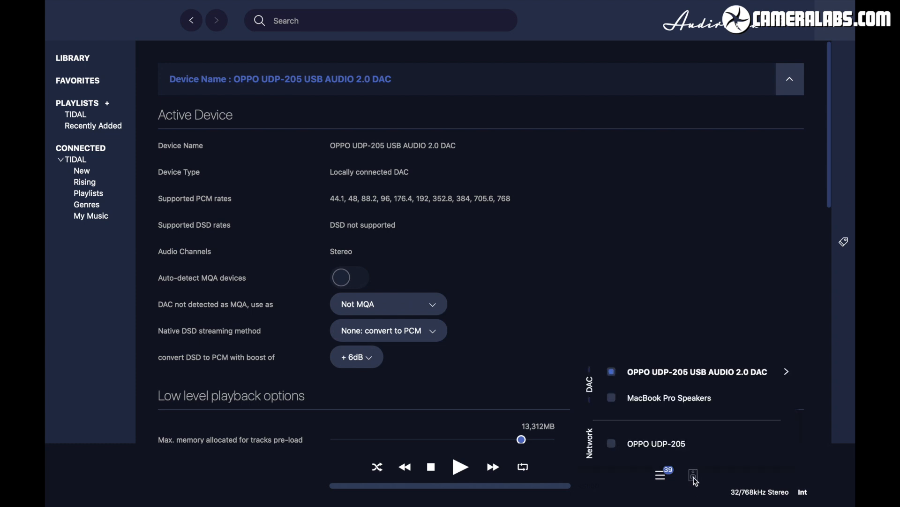
click(611, 443)
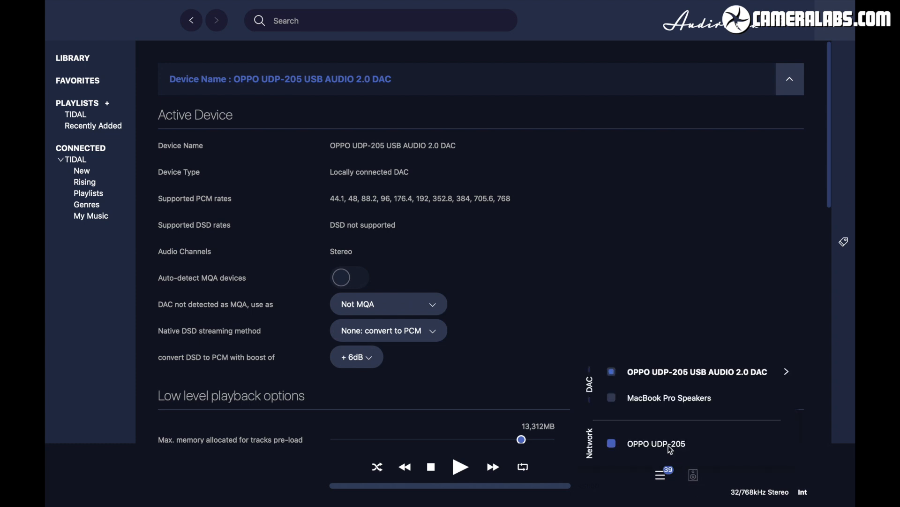
click(656, 443)
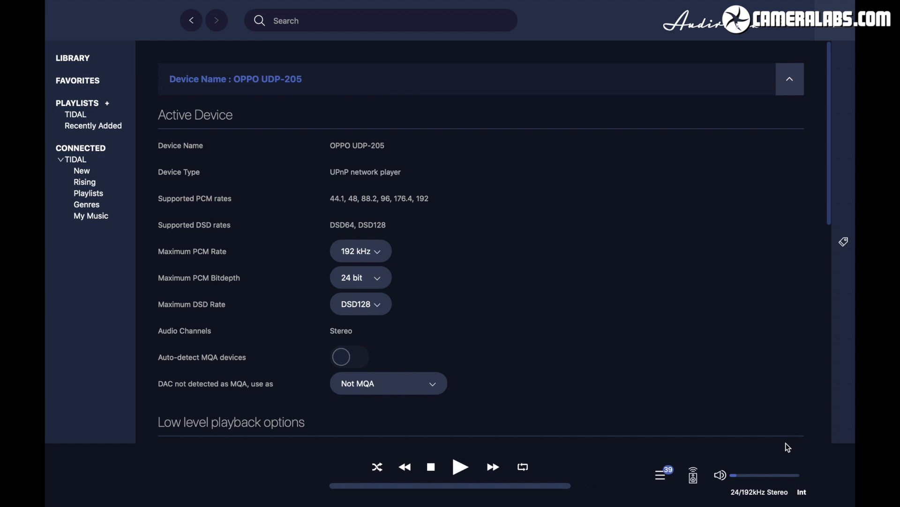
mouse_move(374, 256)
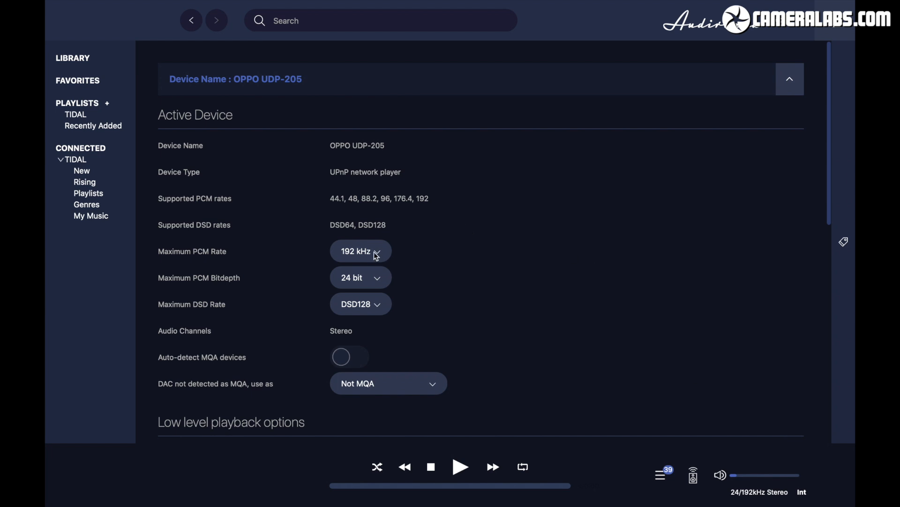
Set maximum PCM rate 768 kHz, bit depth 32 bit and DSD rate DSD512.
click(361, 250)
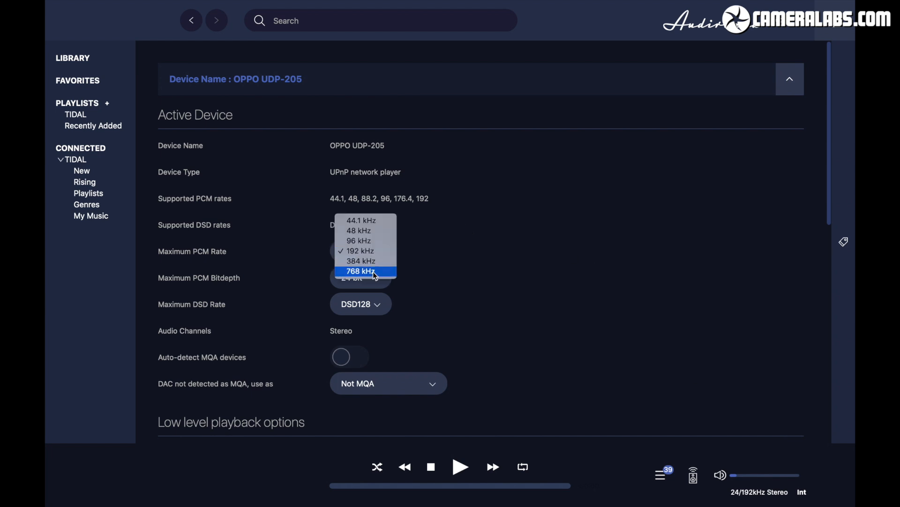
click(360, 270)
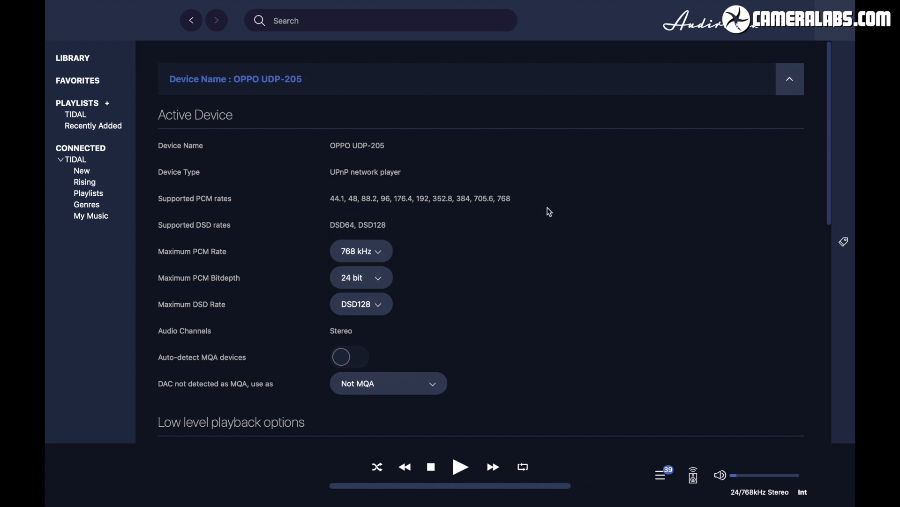
mouse_move(379, 282)
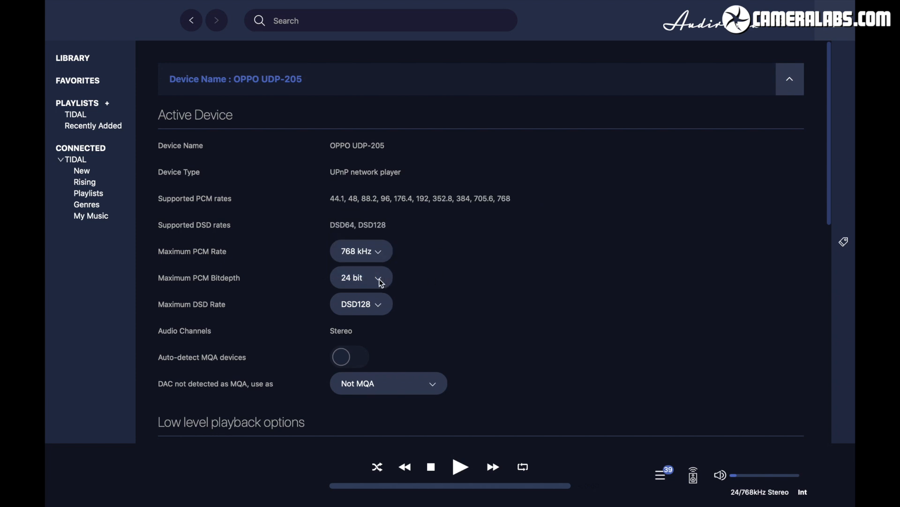
click(361, 277)
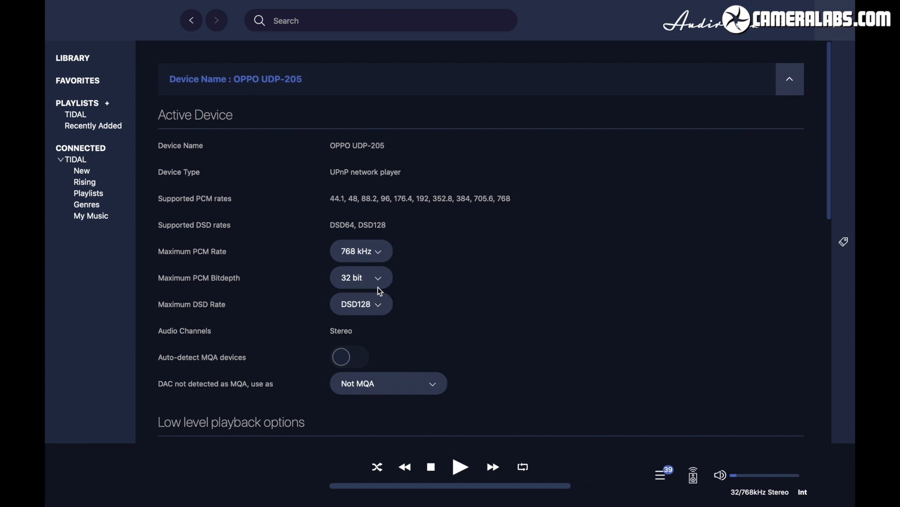
click(361, 304)
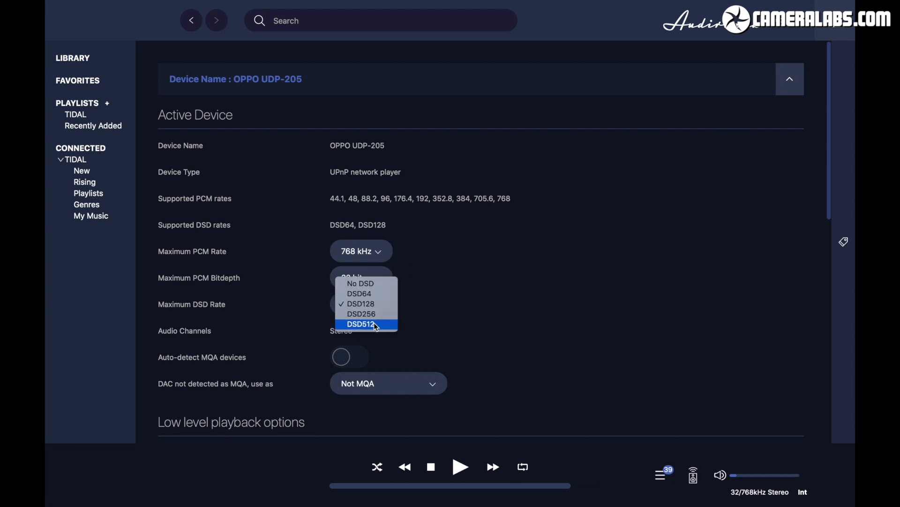
click(361, 324)
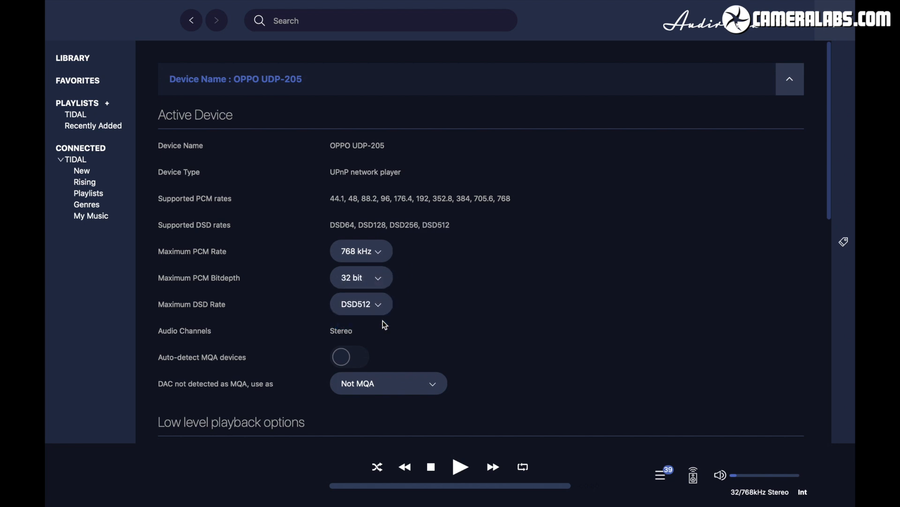
mouse_move(478, 390)
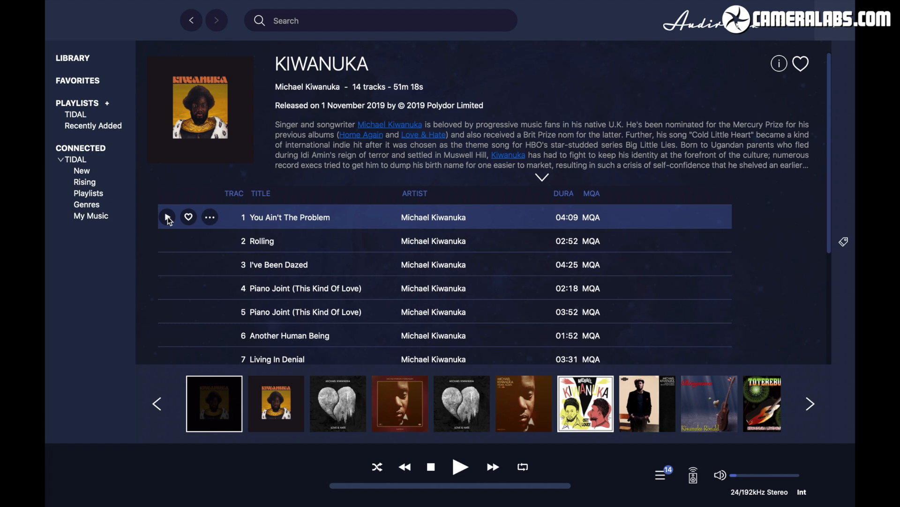
Play You Ain't The Problem, track 1 of KIWANUKA.
click(167, 217)
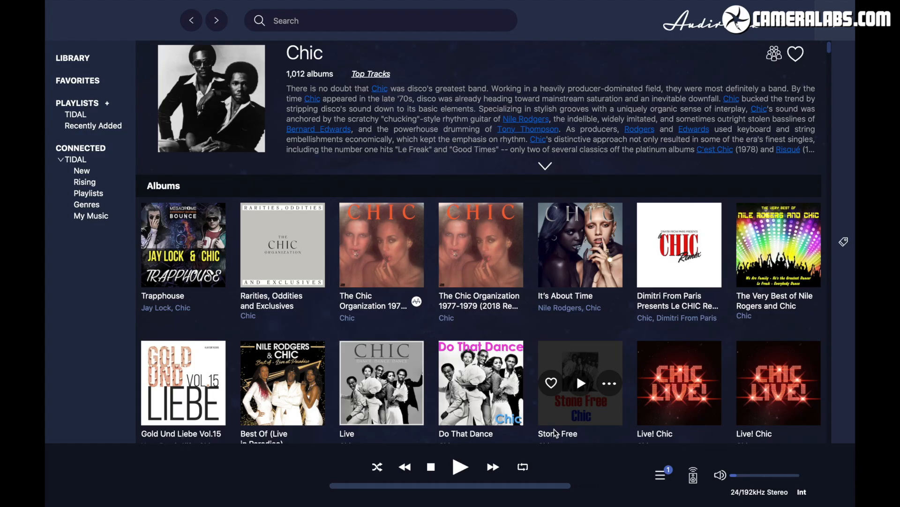
mouse_move(381, 247)
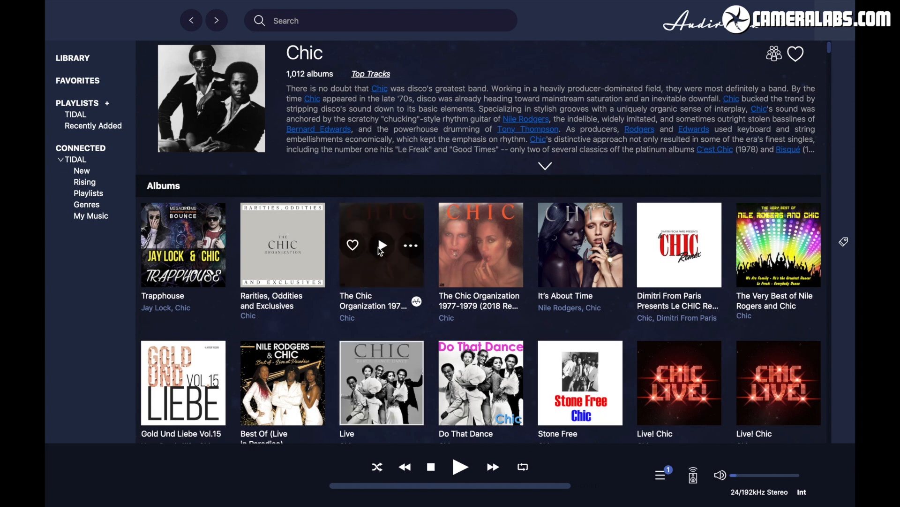
Play São Paulo (2018 Remaster) from The Chic Organization 1977-1979 MQA album.
click(480, 244)
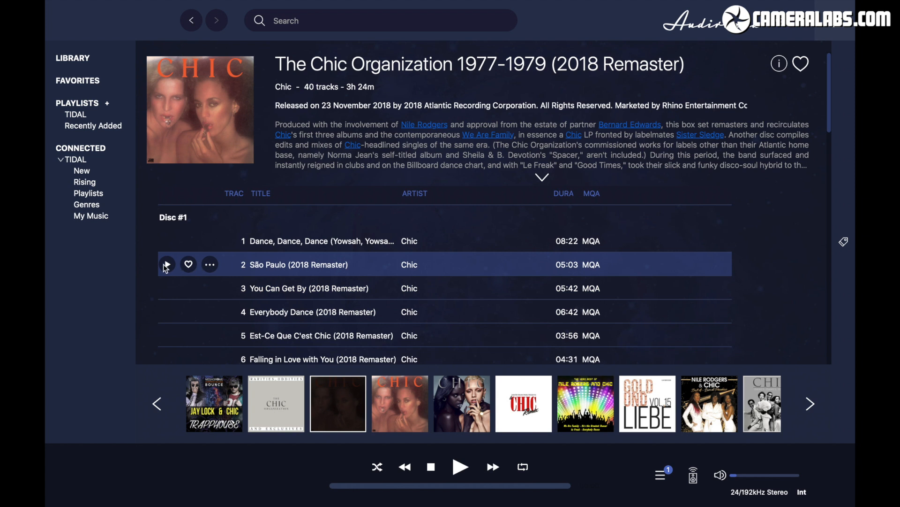
click(167, 264)
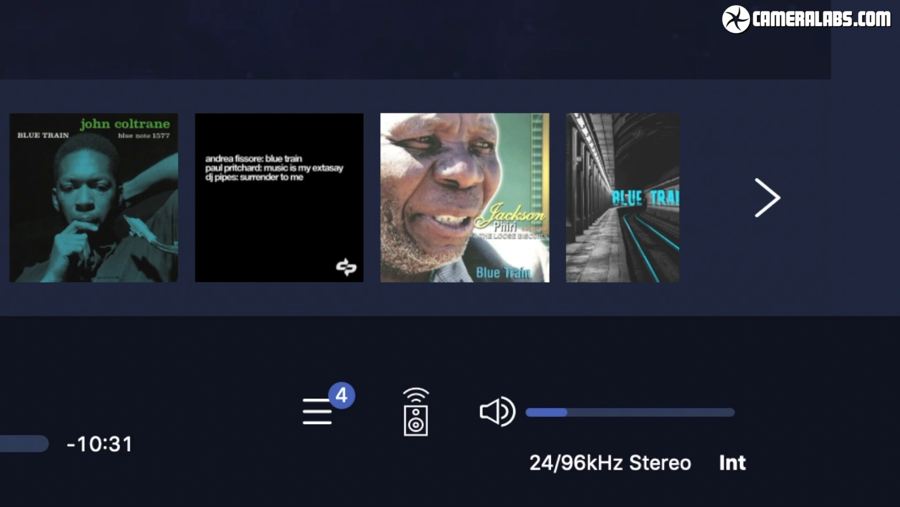
click(93, 197)
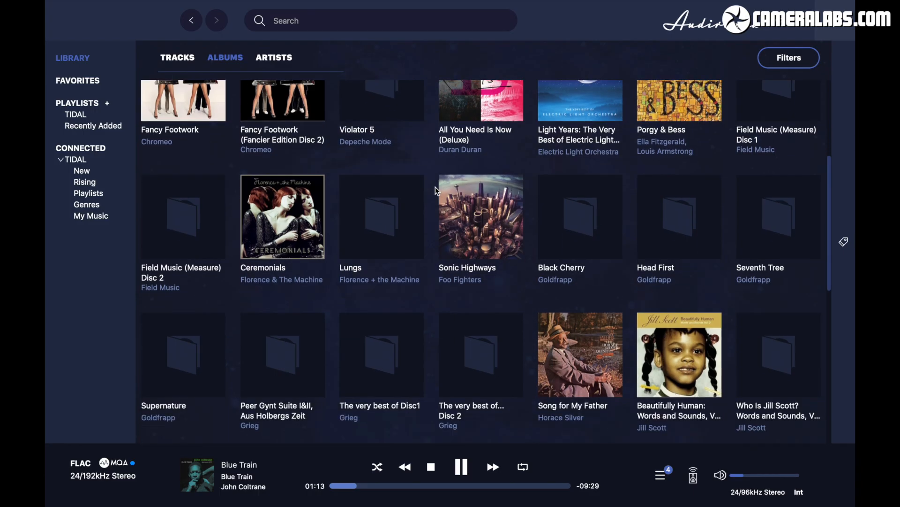
Play the Blue Train title track from the Blue Train album at 24/192 kHz.
scroll(down, 3)
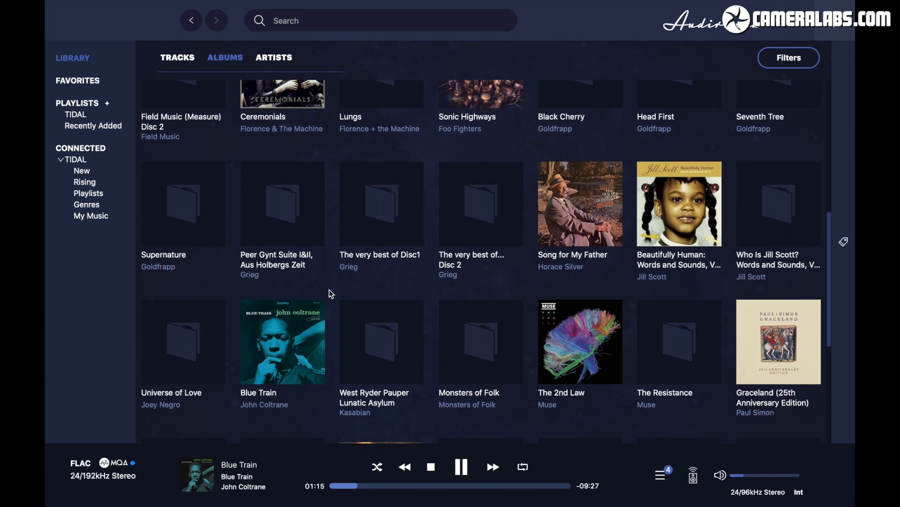
click(281, 341)
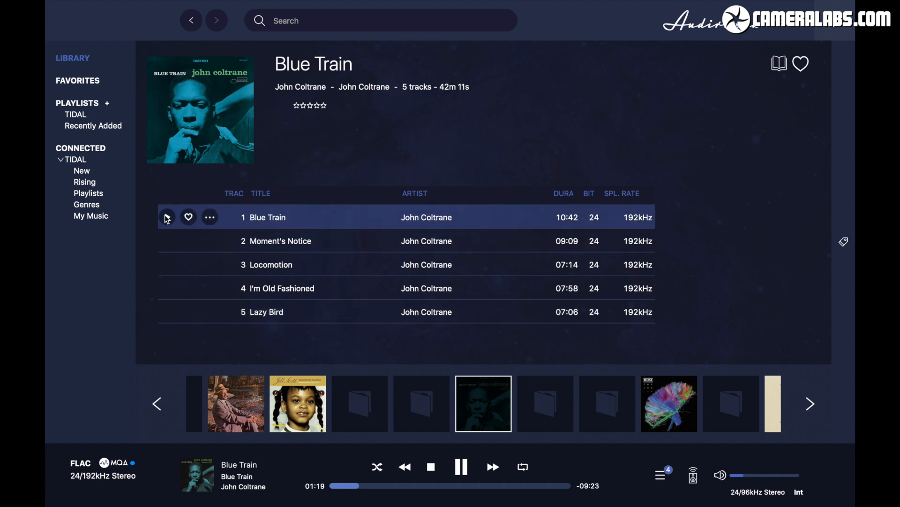
click(167, 217)
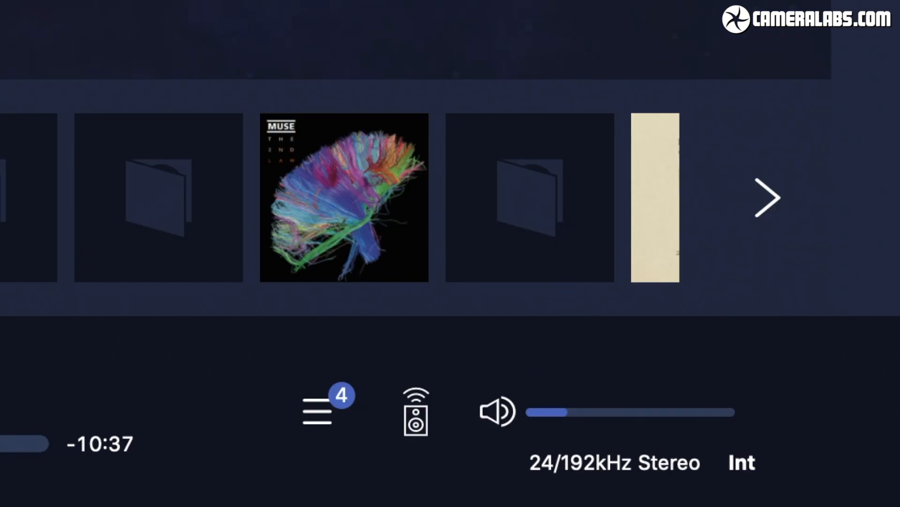
mouse_move(647, 422)
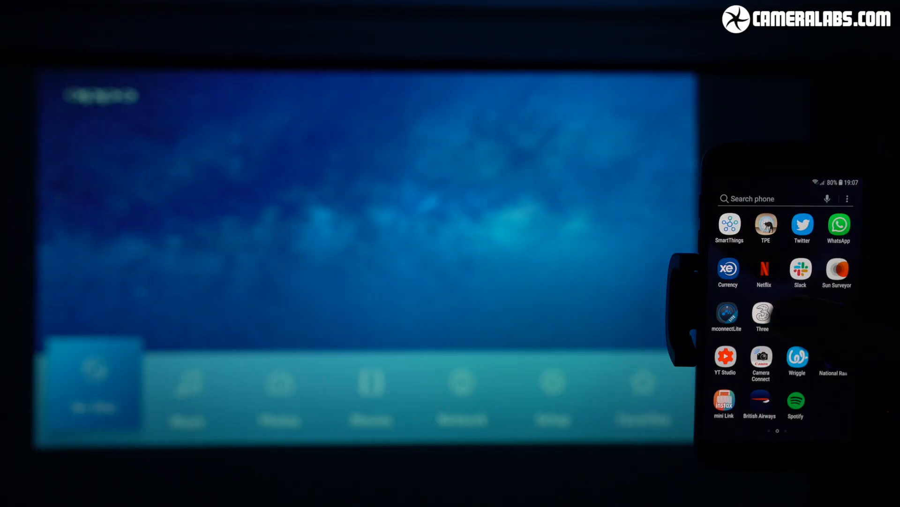
Launch mConnect Lite and send playback to the OPPO UDP-205 UPnP device.
click(727, 311)
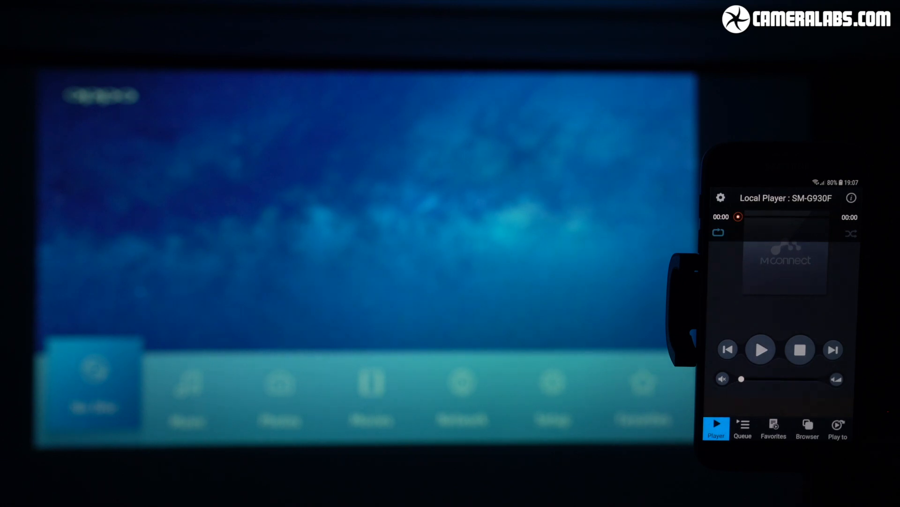
click(838, 428)
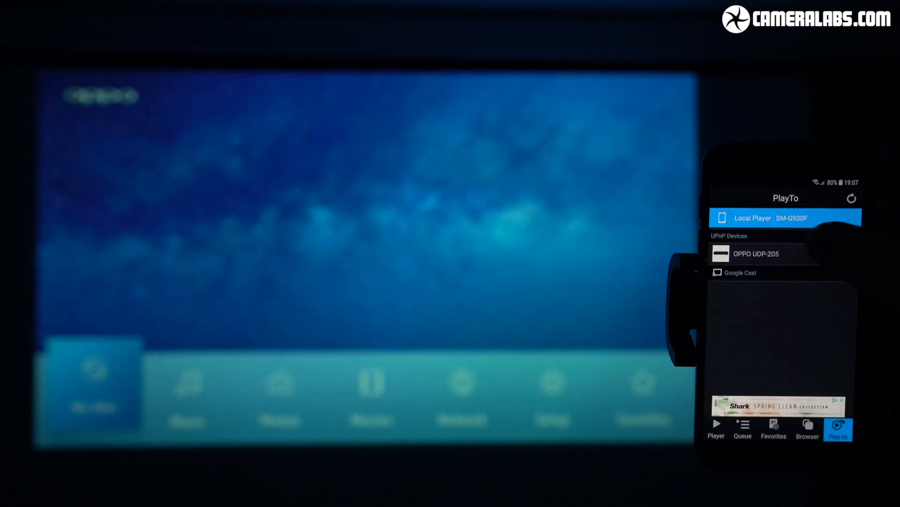
click(753, 254)
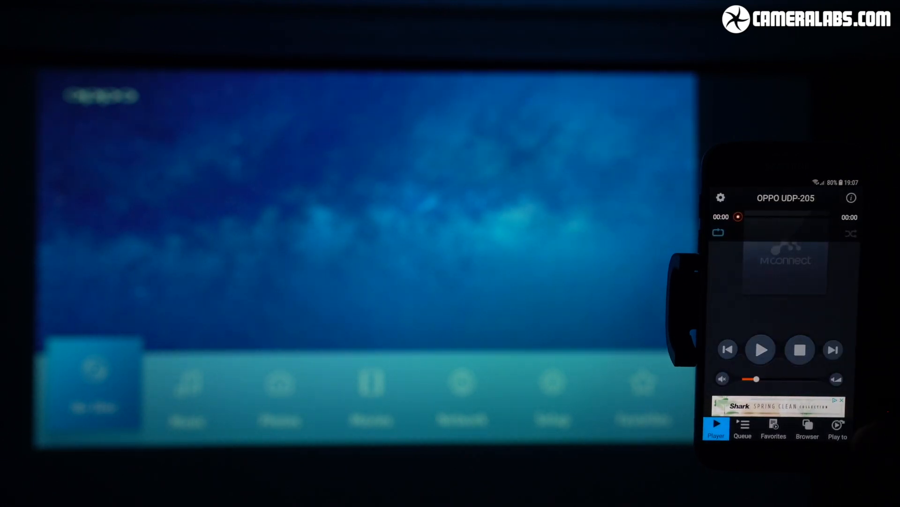
click(806, 428)
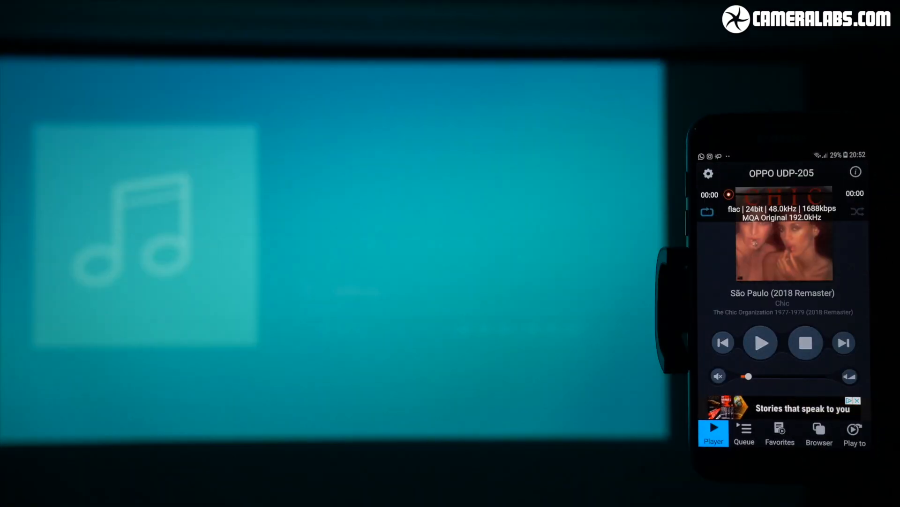
click(761, 342)
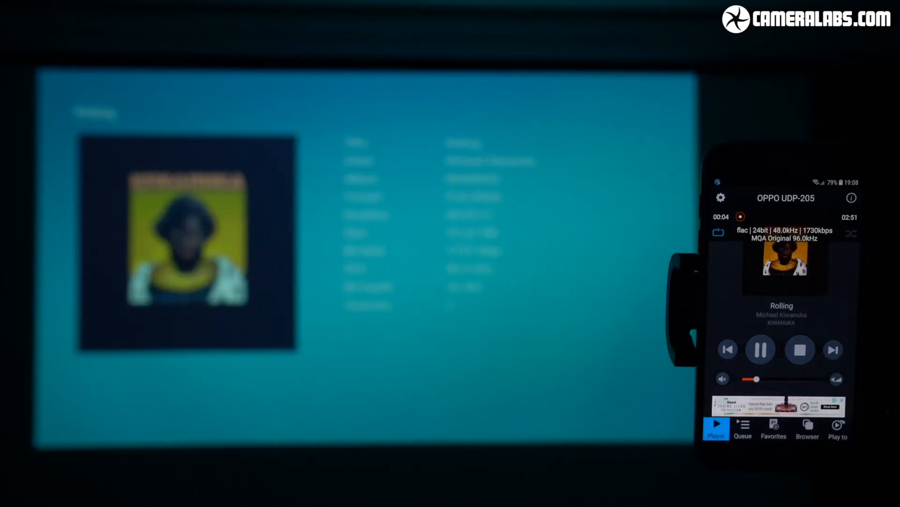
Play São Paulo from Chic's The Chic Organization album on the OPPO as MQA 192 kHz.
click(819, 430)
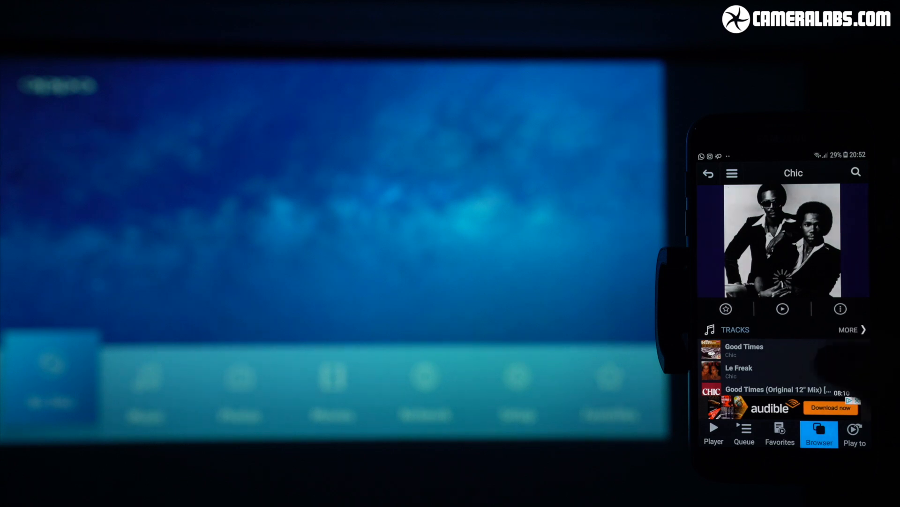
scroll(down, 3)
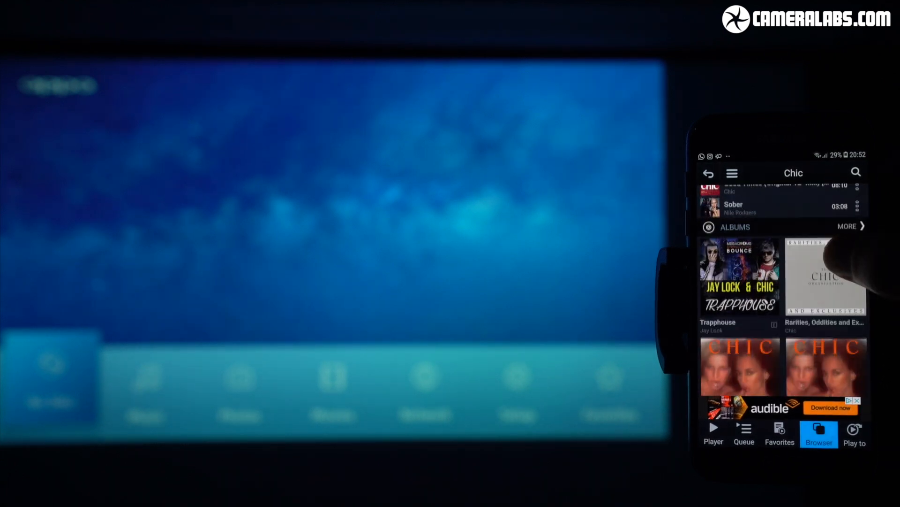
scroll(down, 3)
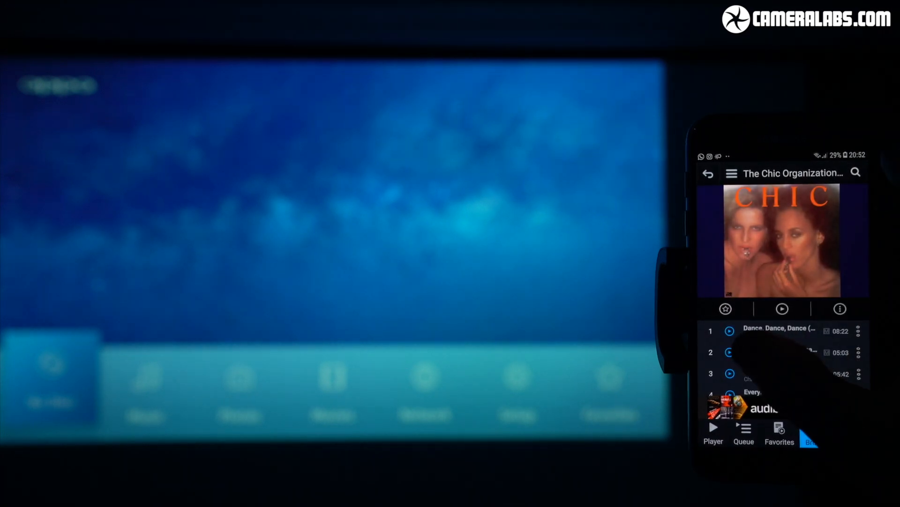
click(713, 433)
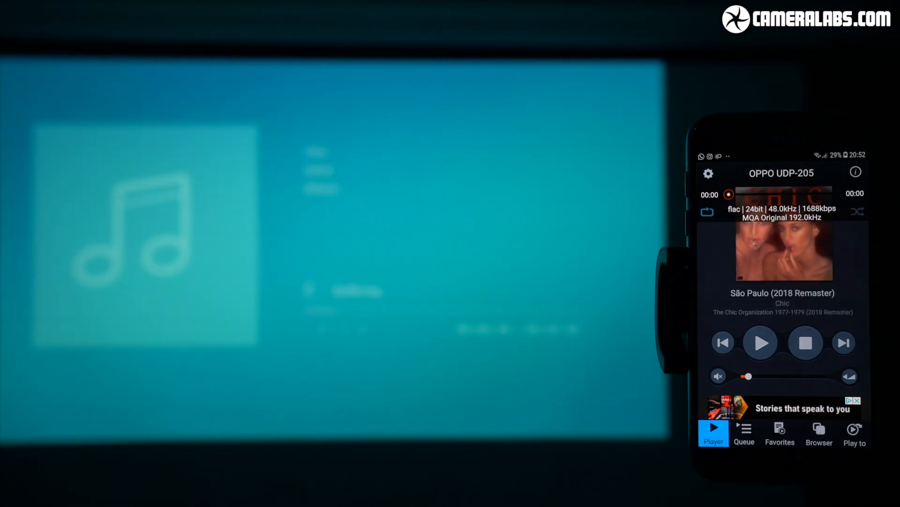
click(761, 343)
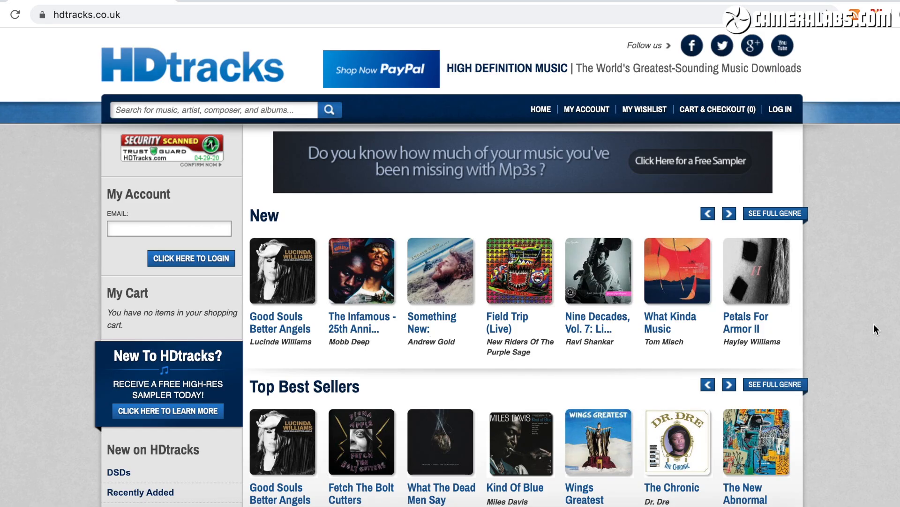
scroll(down, 3)
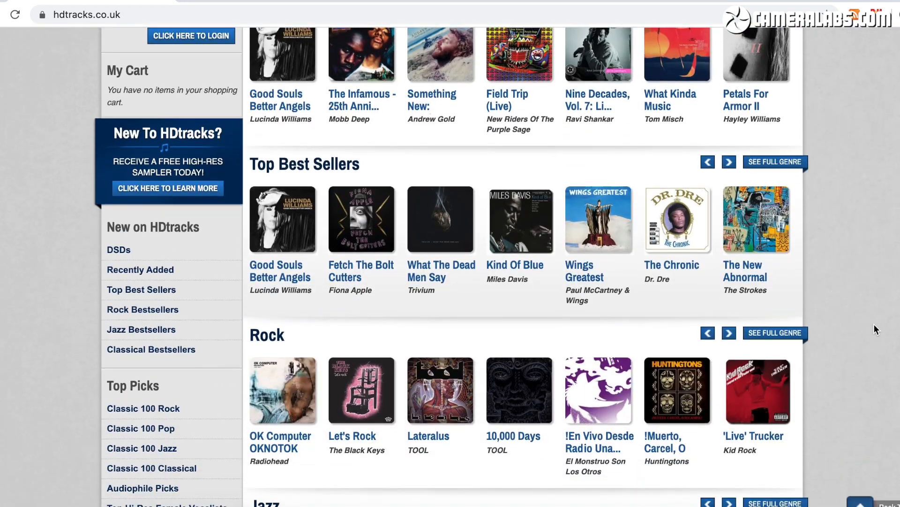
scroll(down, 3)
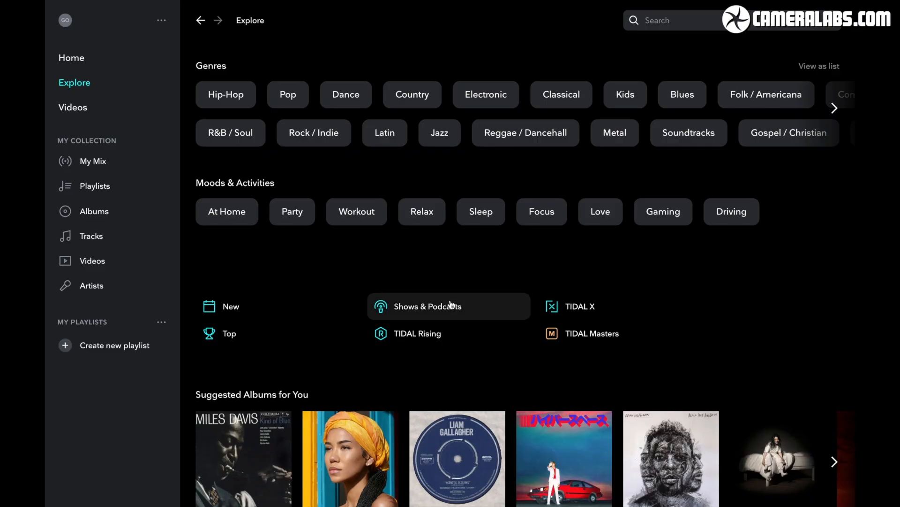
mouse_move(592, 333)
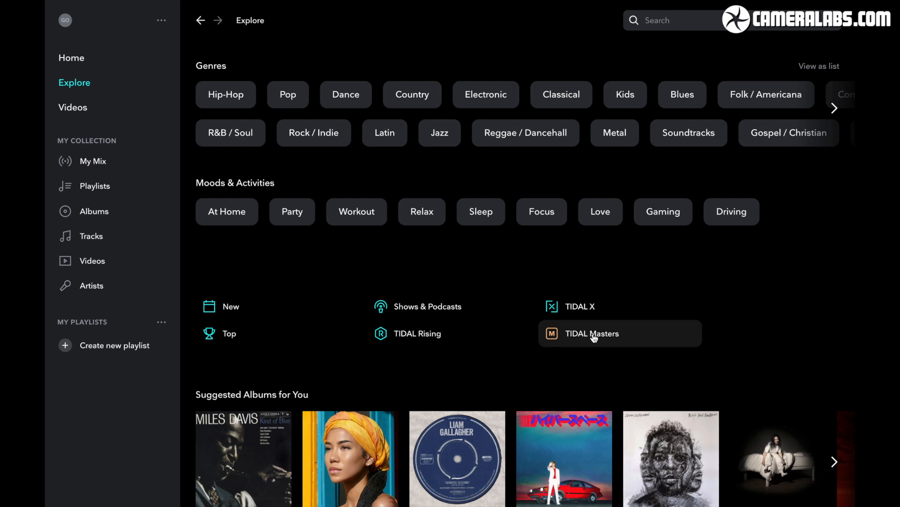
Open TIDAL Masters, advance New Albums three times, and scroll down to Label Playlists.
click(591, 333)
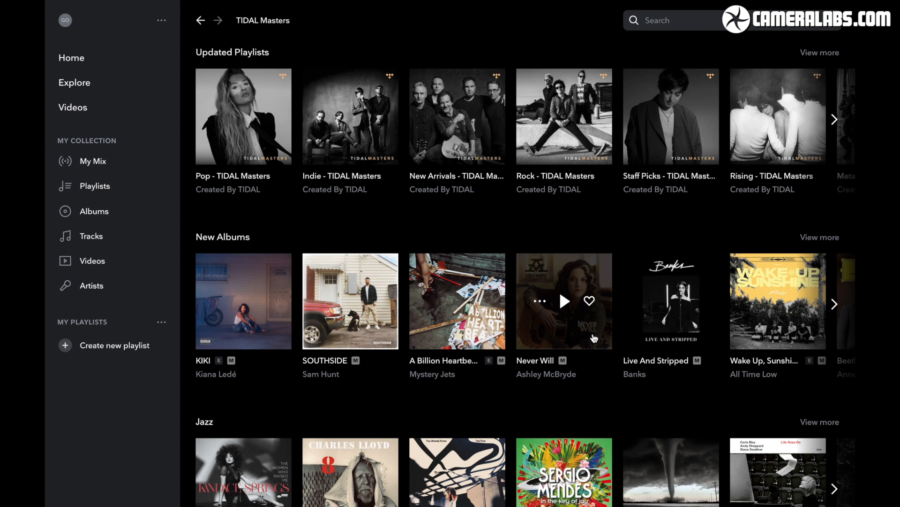
scroll(down, 3)
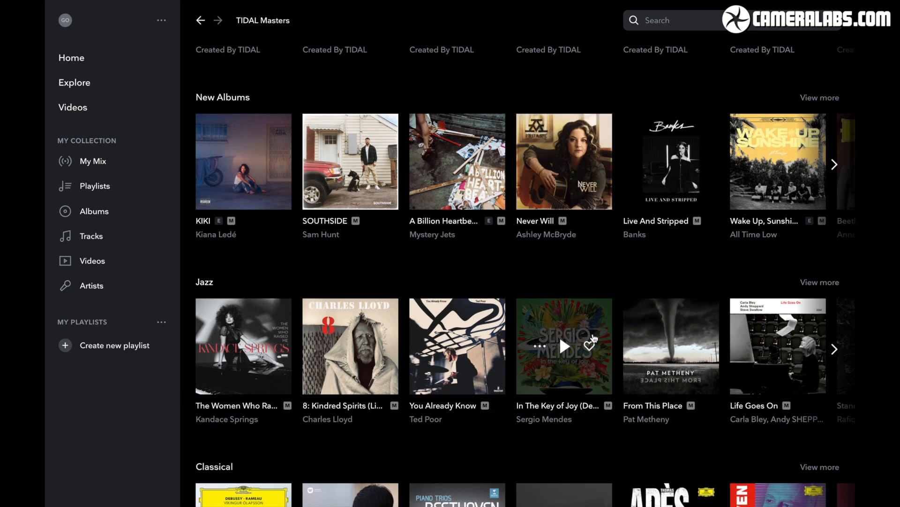
click(835, 165)
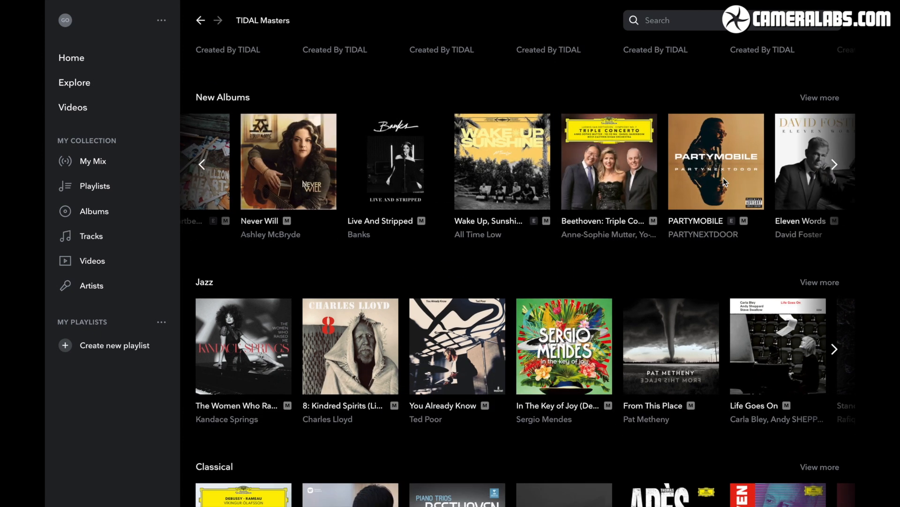
click(834, 164)
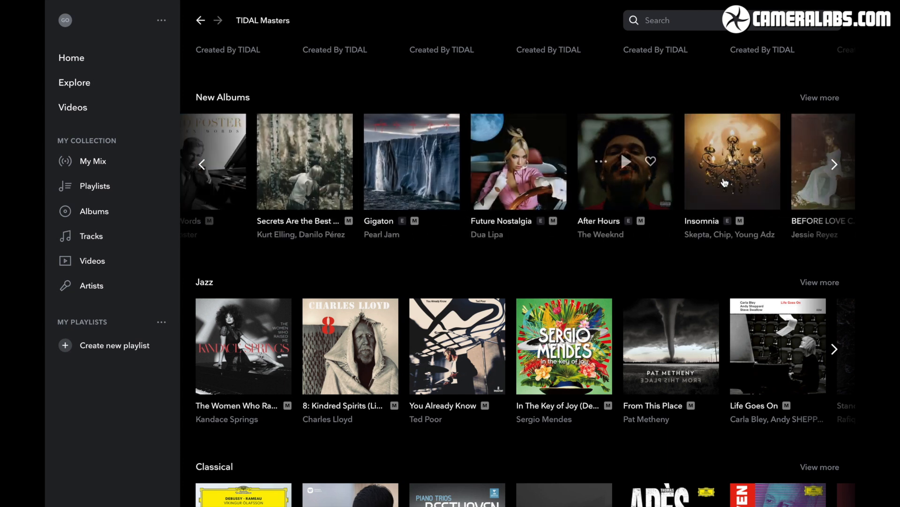
click(834, 164)
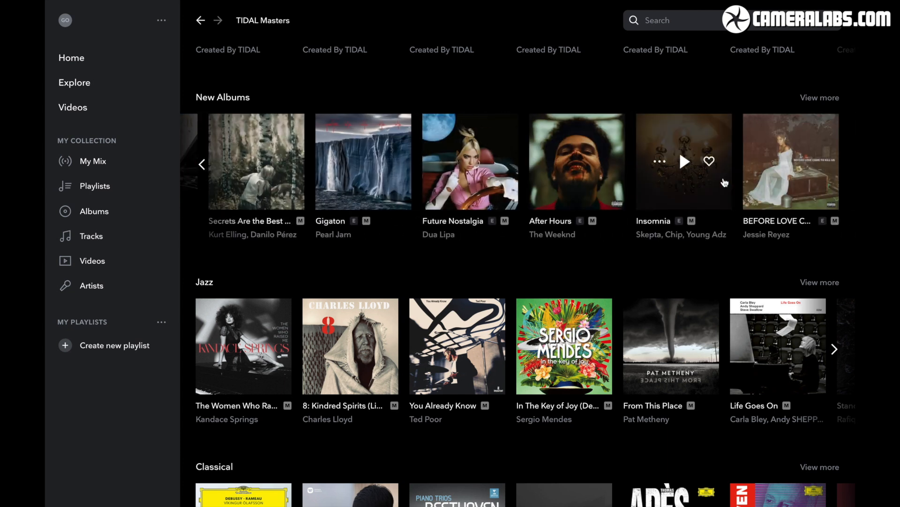
scroll(down, 3)
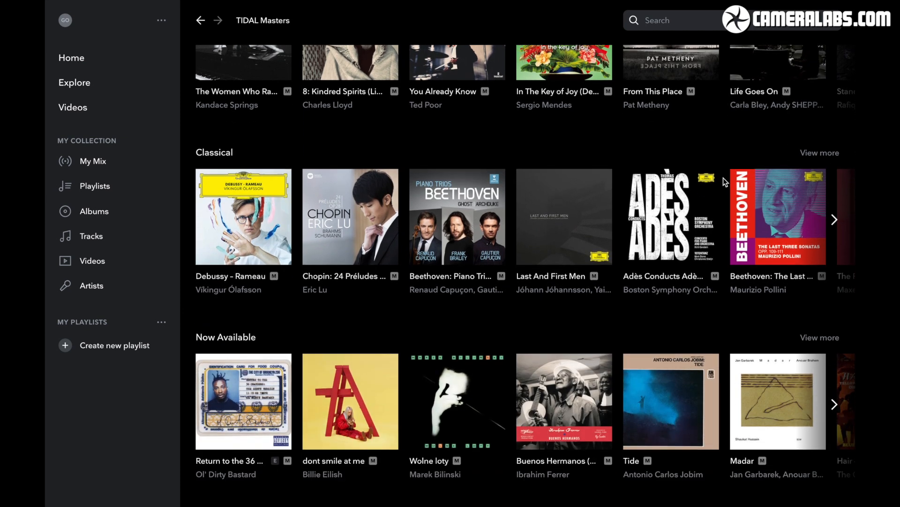
scroll(down, 3)
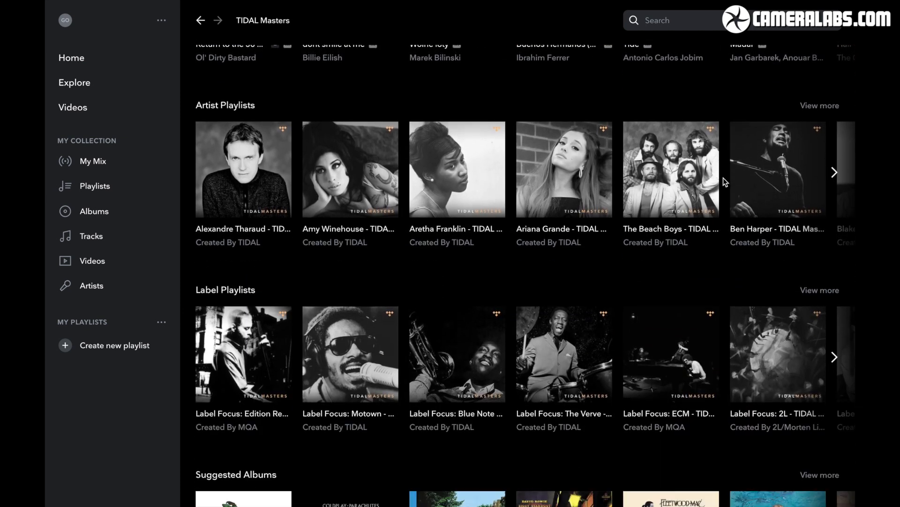
scroll(down, 3)
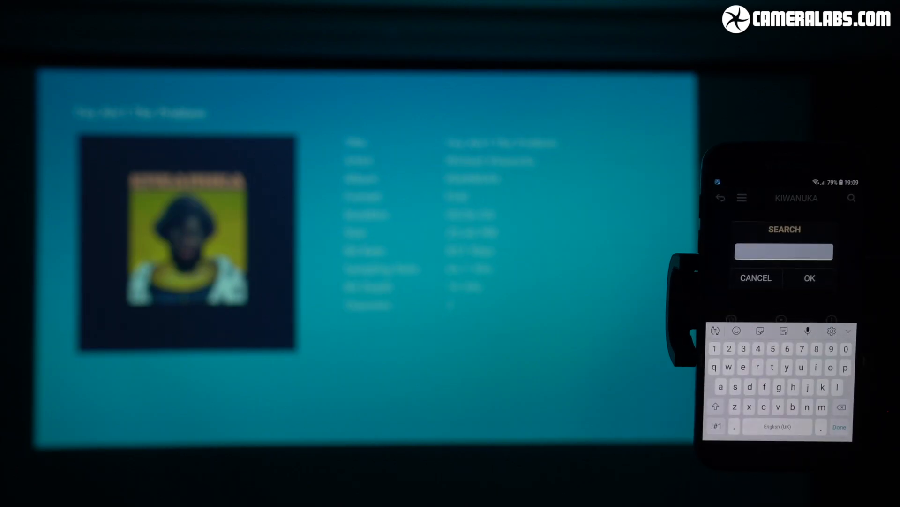
Search mConnect for 'john coltrane' and open John Coltrane's artist page.
text(john c)
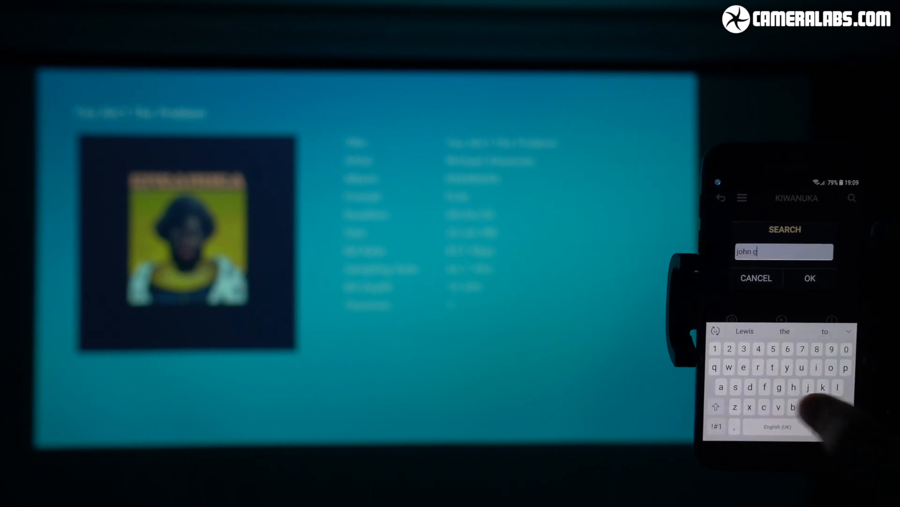
text(oltrame)
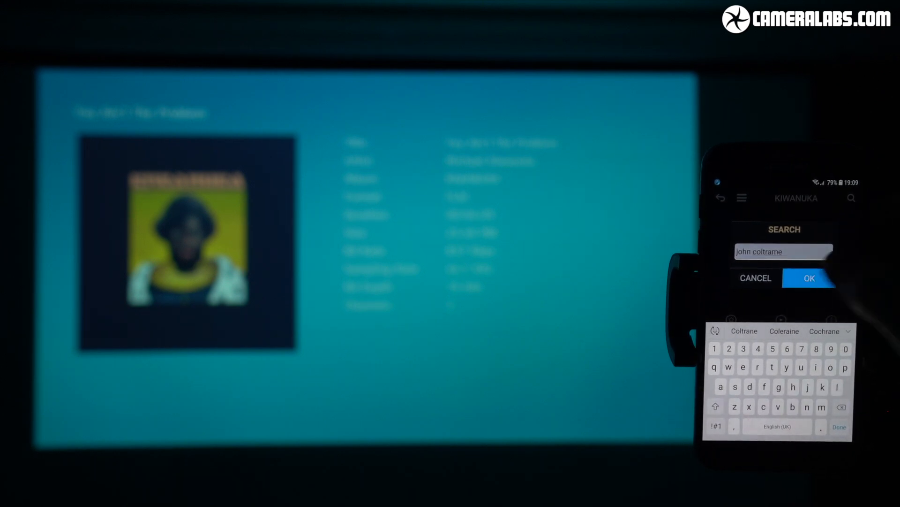
click(809, 278)
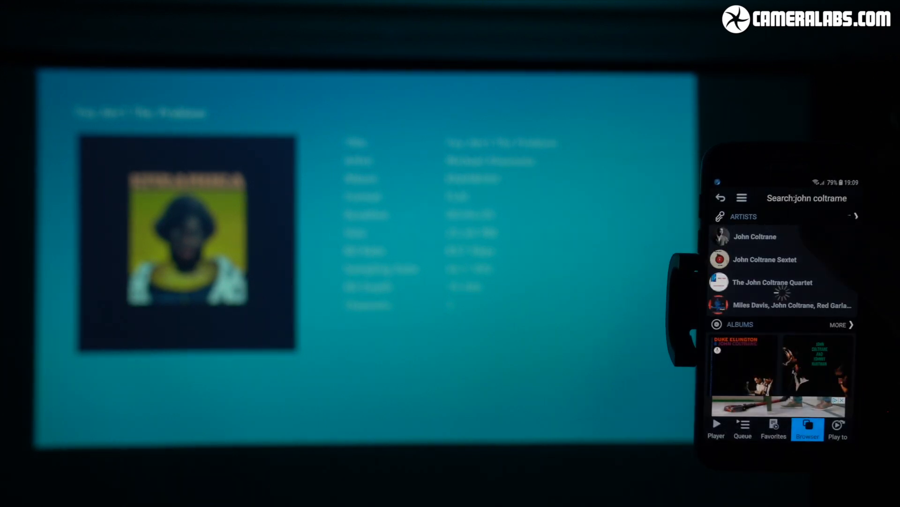
click(756, 236)
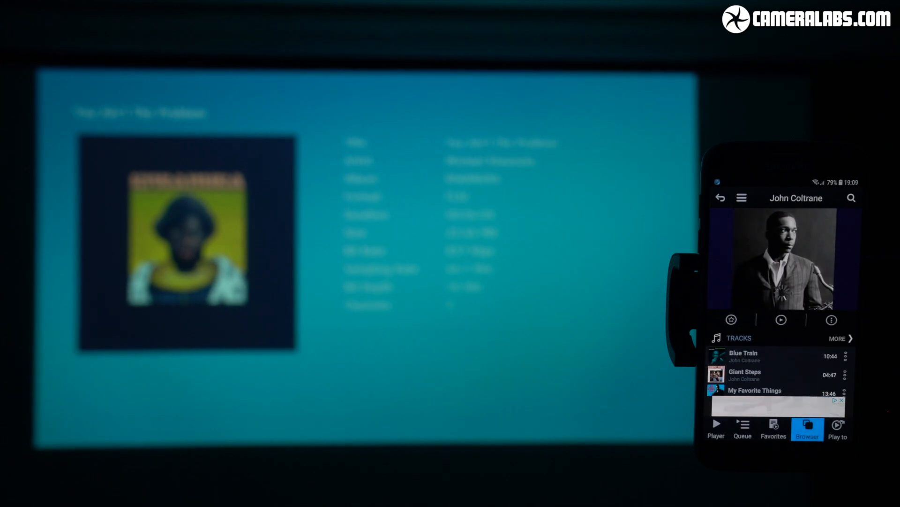